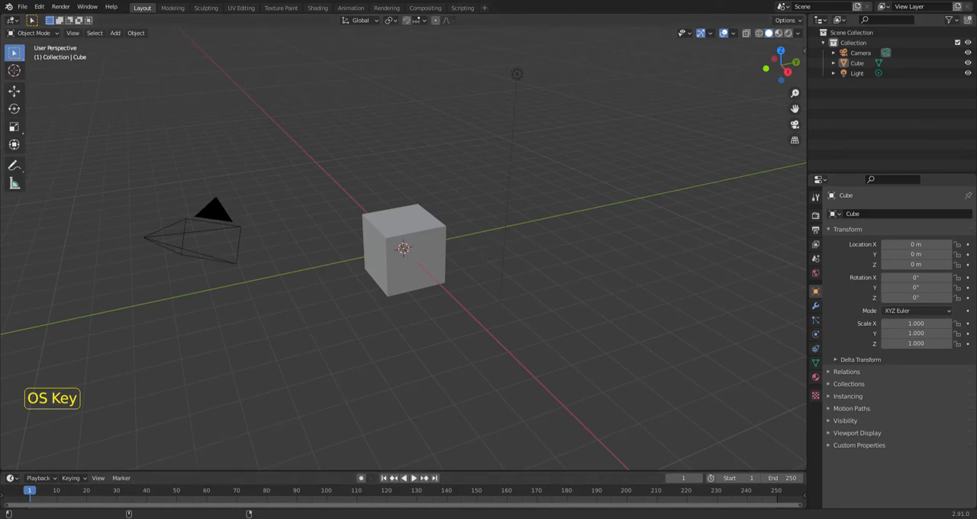
mouse_move(338, 271)
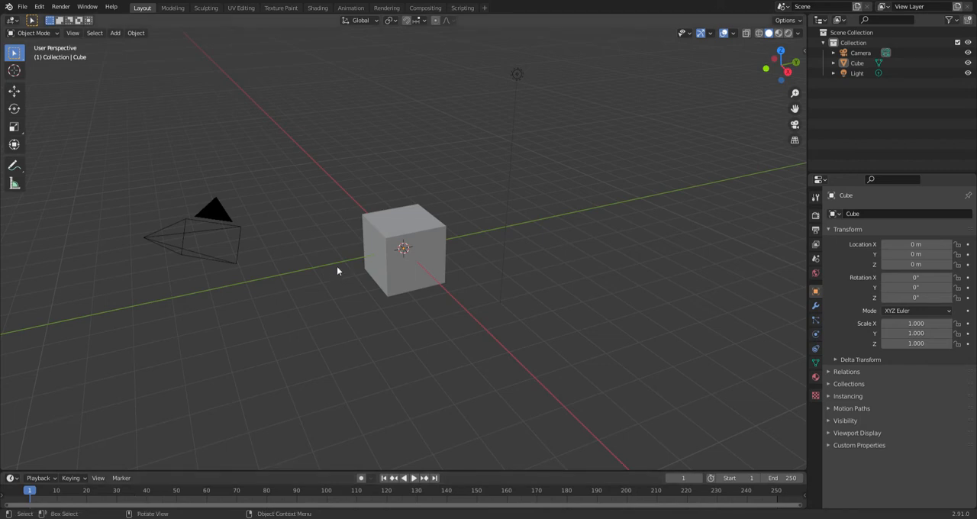
mouse_move(397, 278)
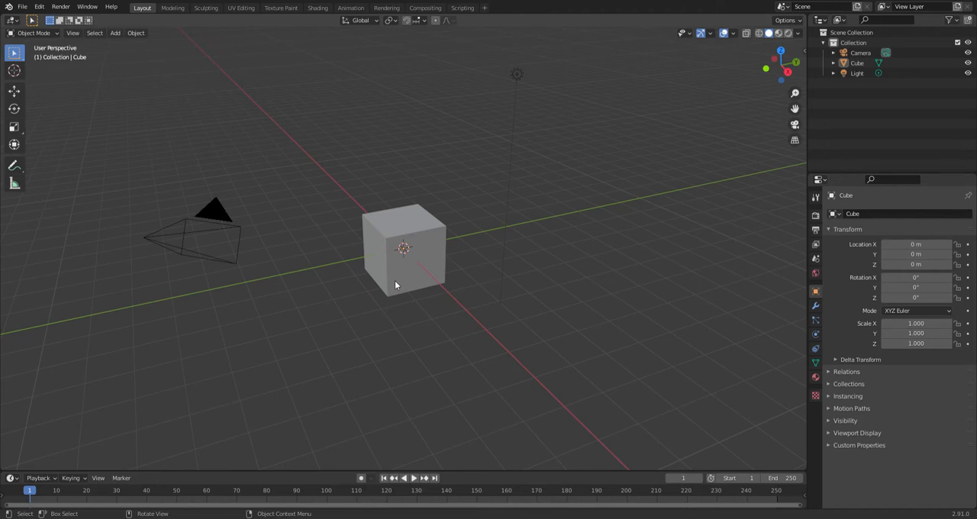
Select the default cube in the 3D viewport
click(397, 285)
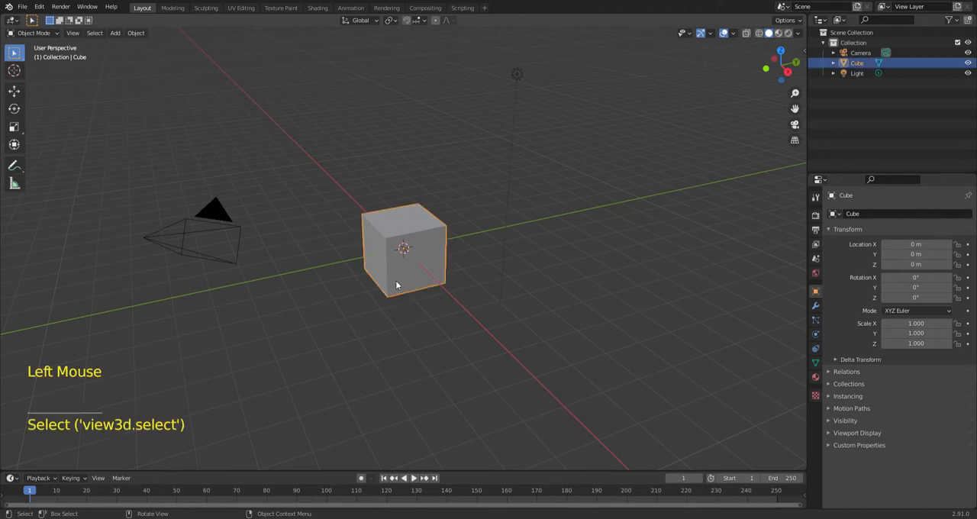
Delete the default cube and add a new mesh plane in its place
key(x)
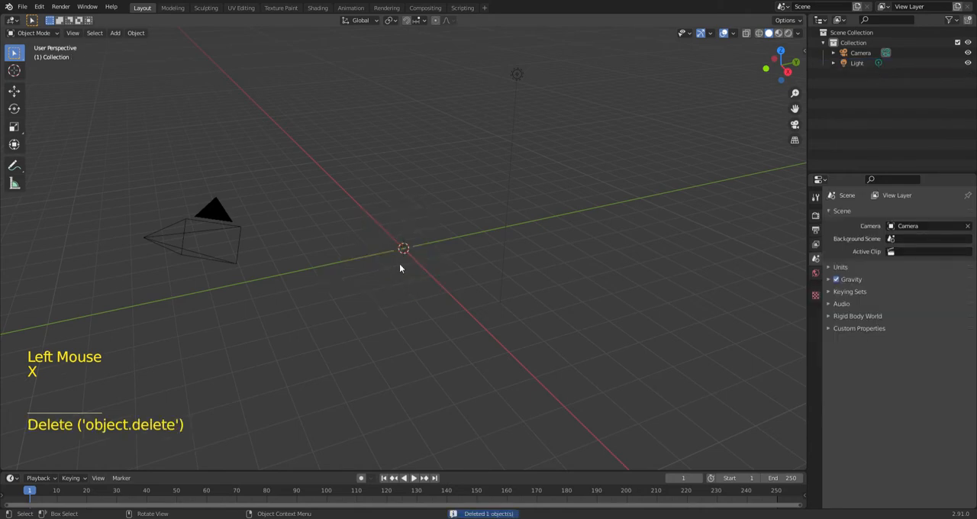
key(shift+a)
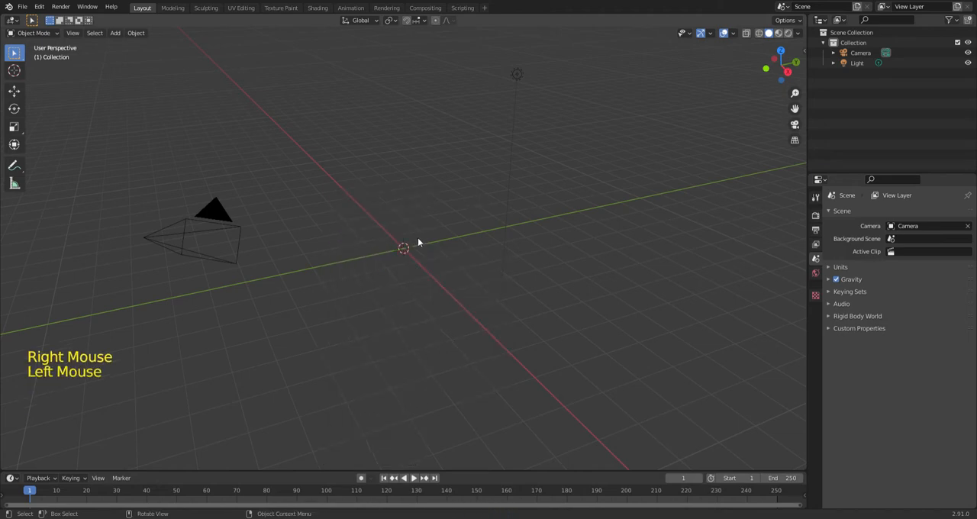
key(shift+a)
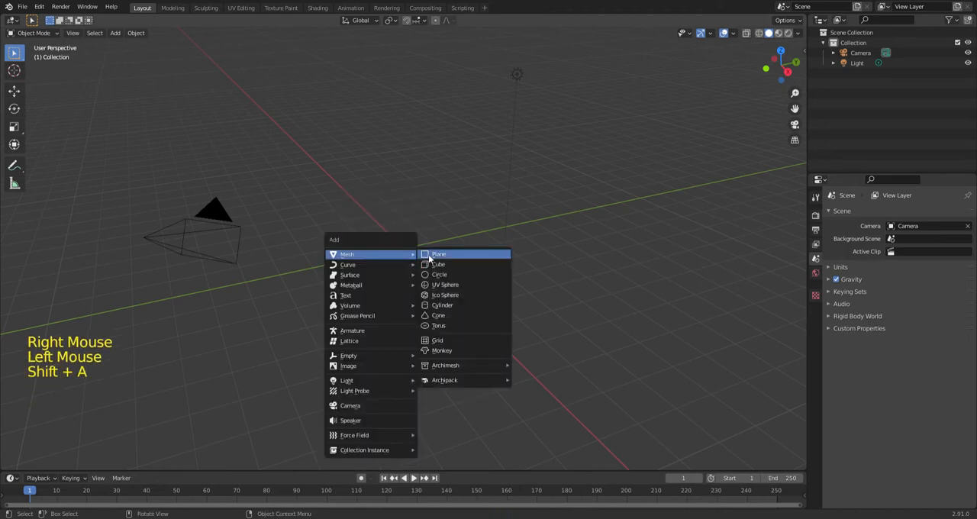
click(440, 254)
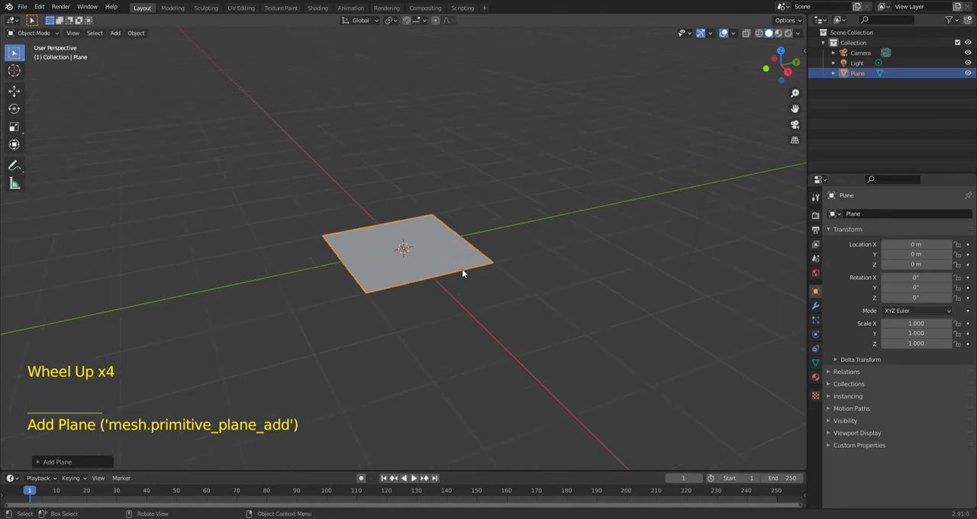
Rotate the plane 90° on Y to stand it upright and enter Edit Mode
key(r)
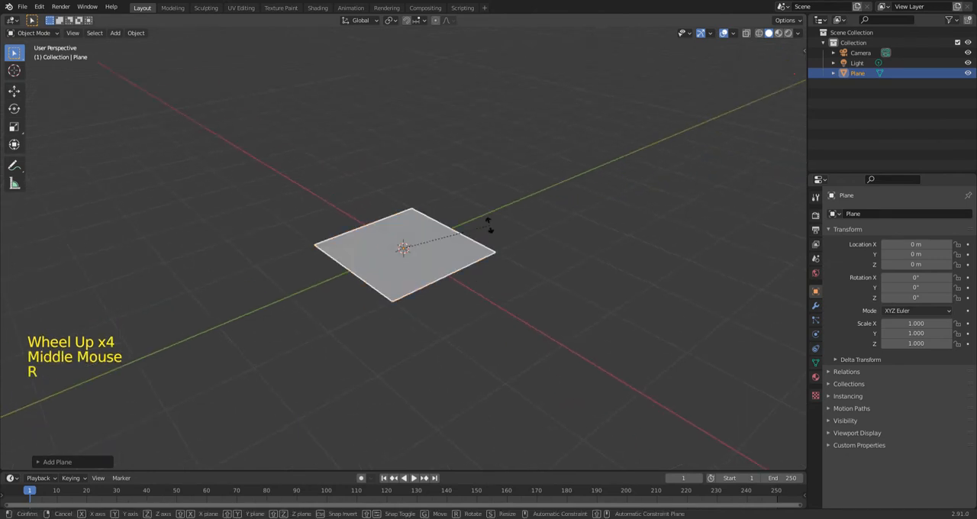
key(r)
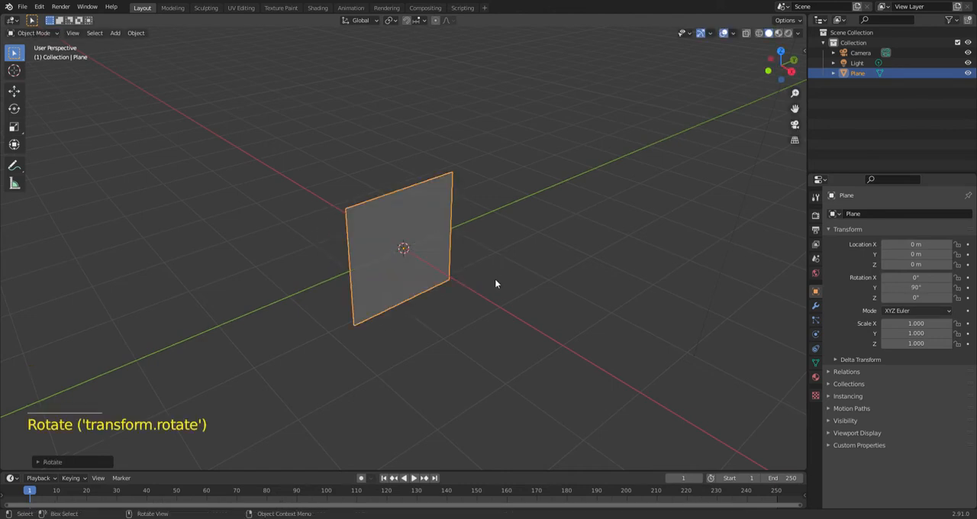
key(ctrl+z)
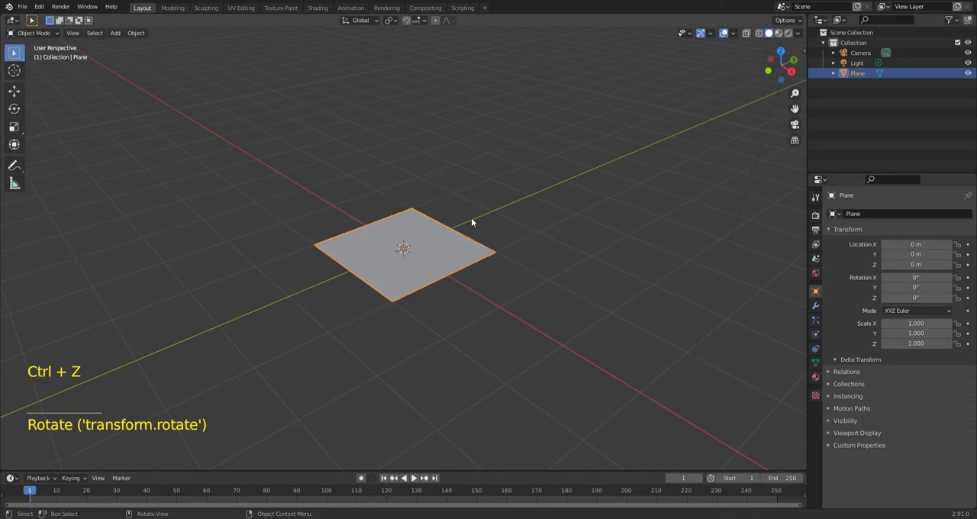
key(r)
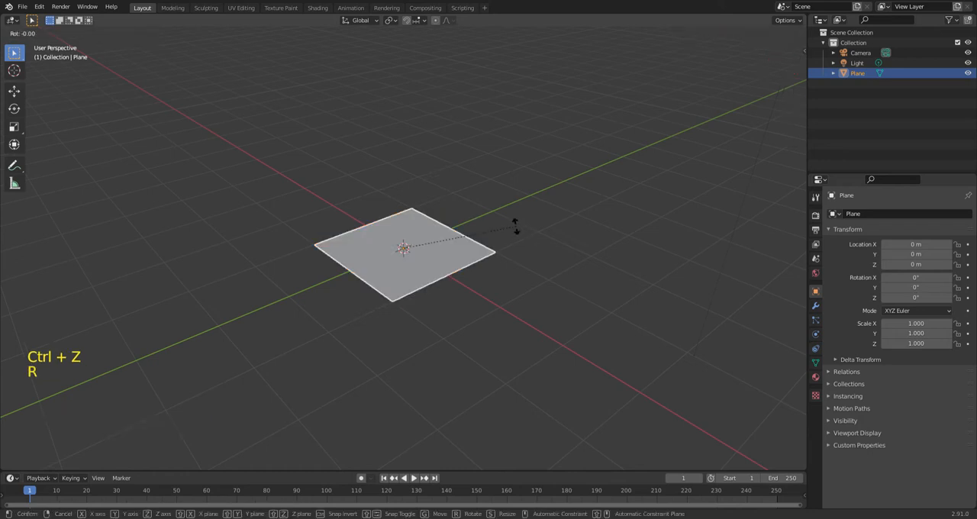
mouse_move(522, 259)
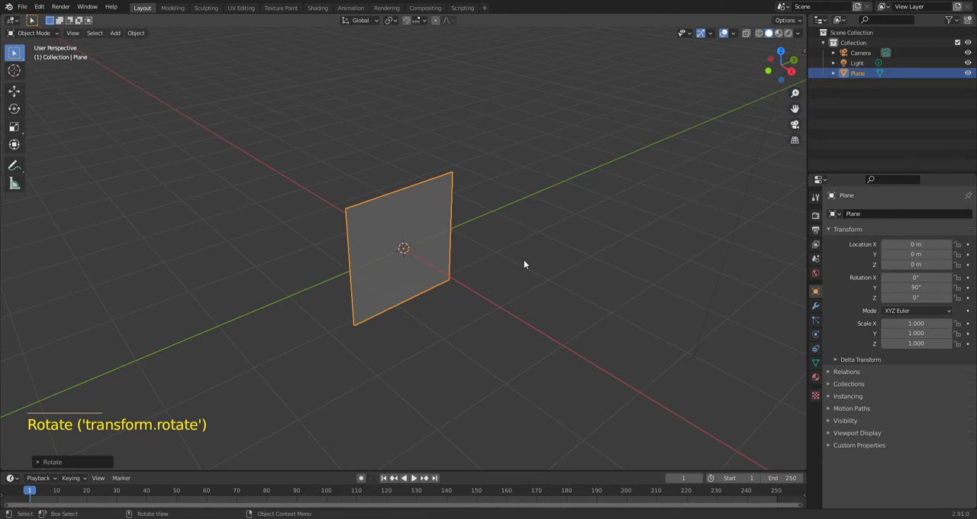
key(Tab)
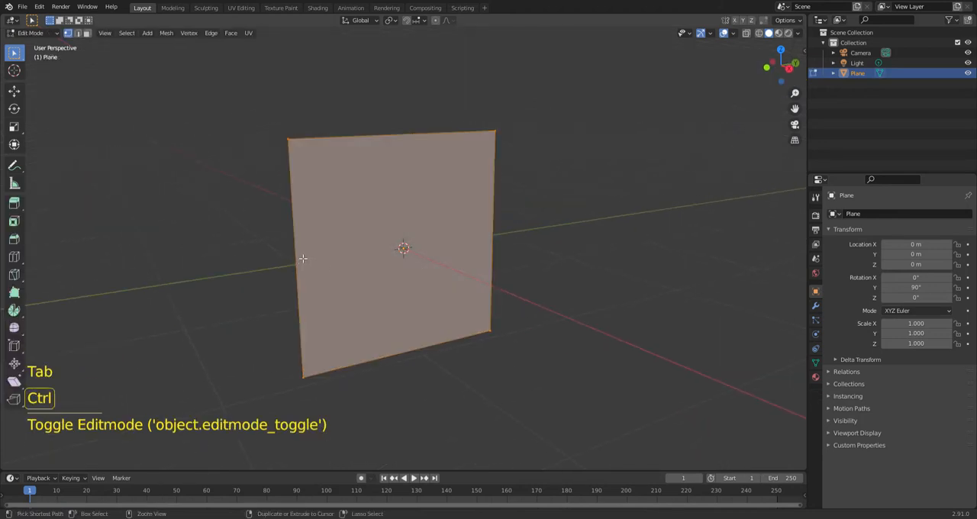
Add two horizontal loop cuts and scale them apart along Z to leave thin top and bottom strips
key(ctrl+r)
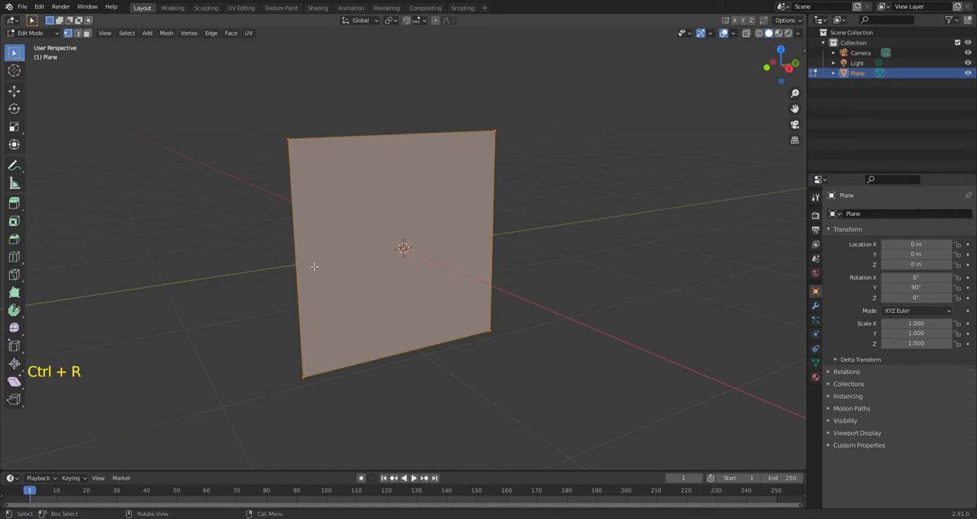
key(ctrl+r)
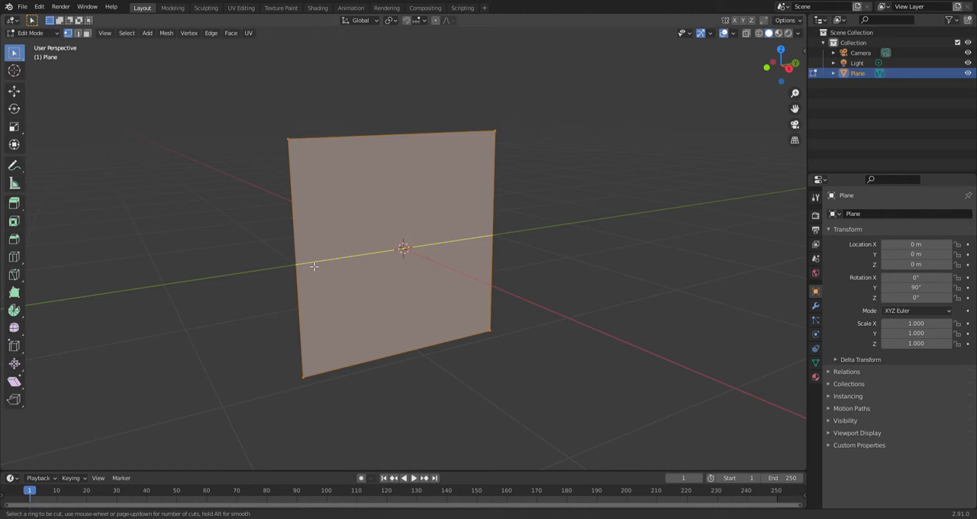
scroll(up, 3)
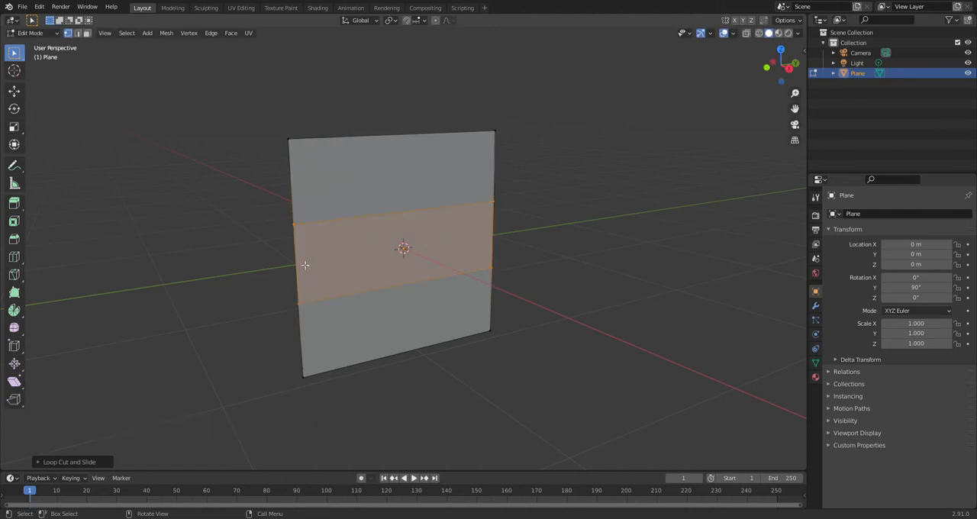
mouse_move(376, 265)
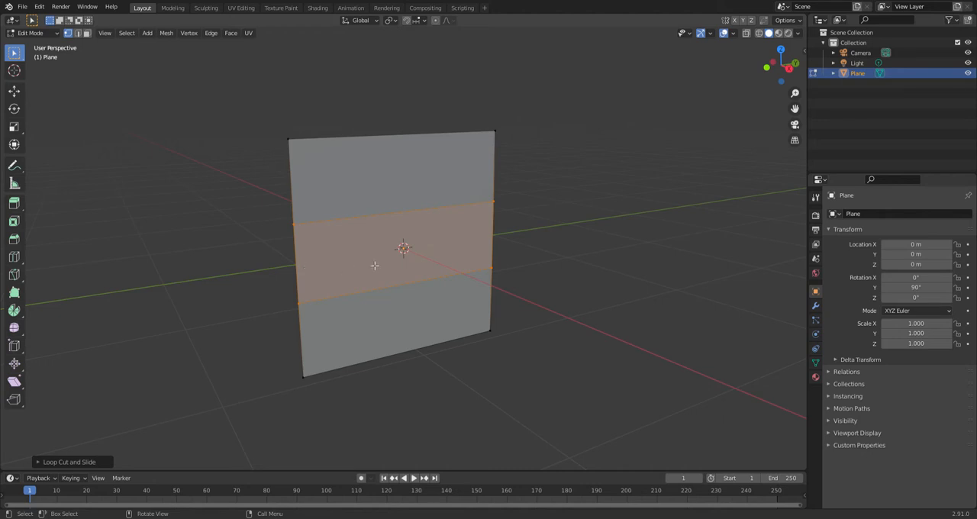
scroll(up, 3)
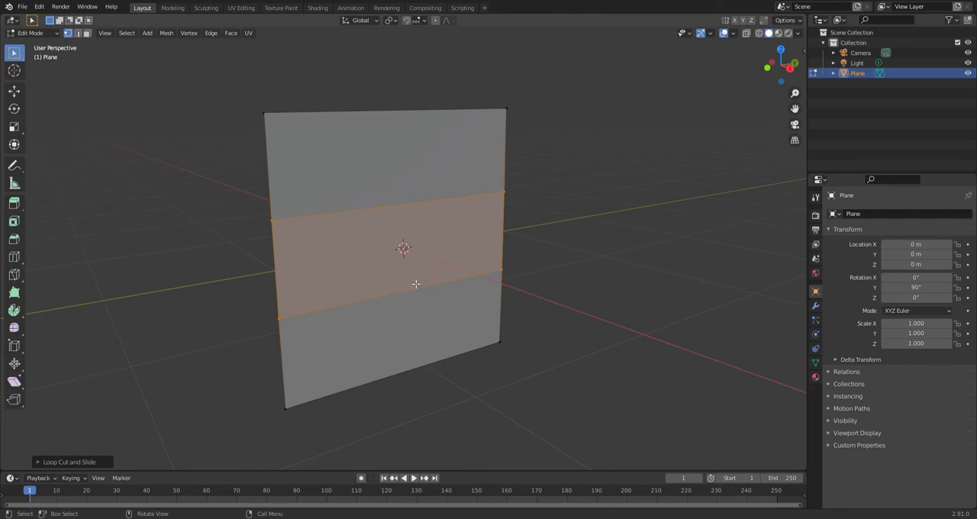
key(s)
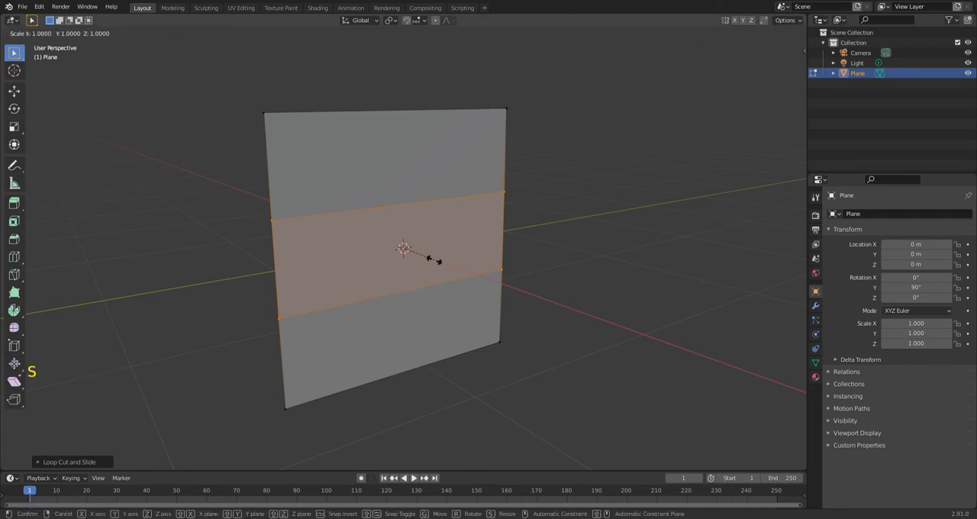
key(z)
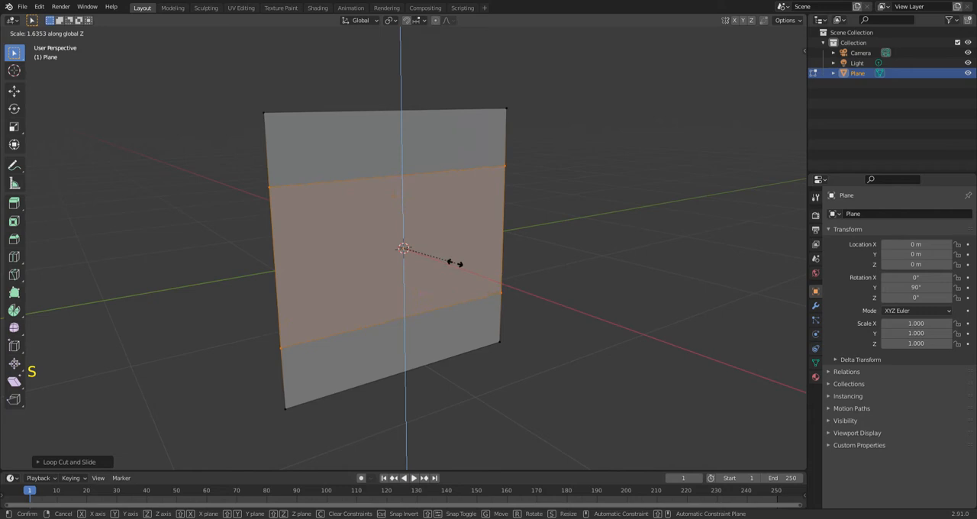
mouse_move(472, 265)
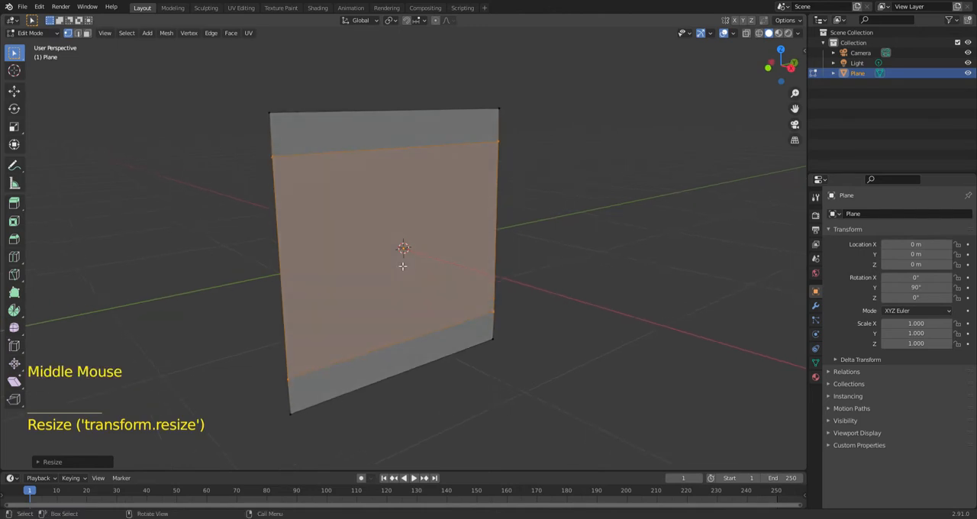
In face mode, invert the selection to the rail strips and extrude them into solid beams
key(3)
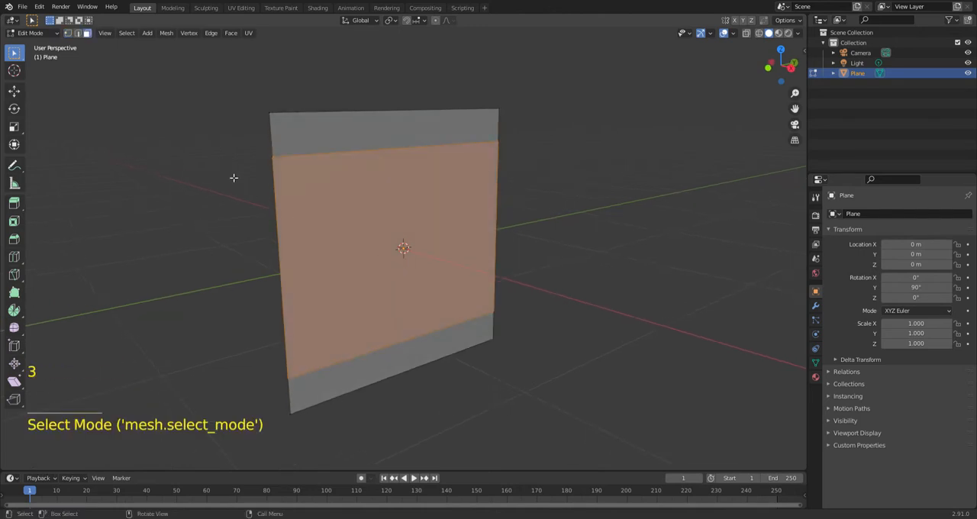
mouse_move(299, 227)
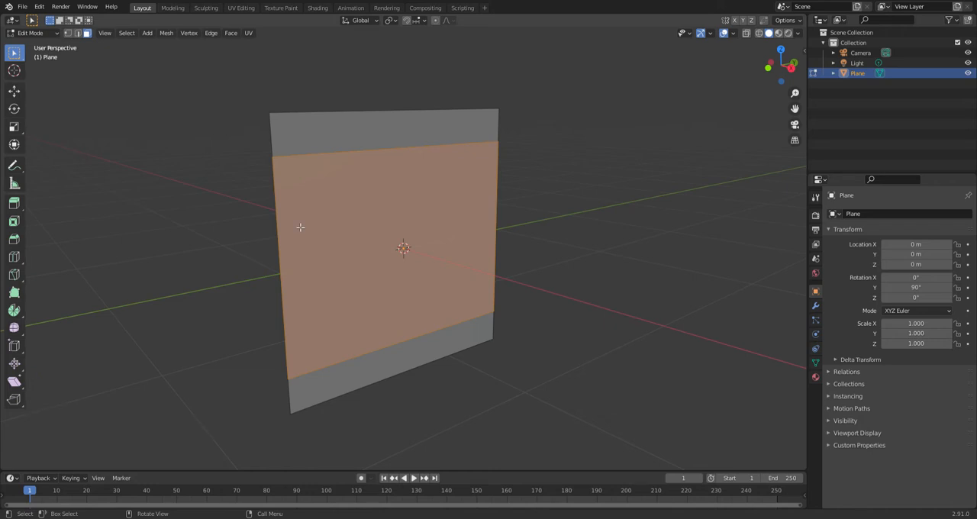
mouse_move(354, 235)
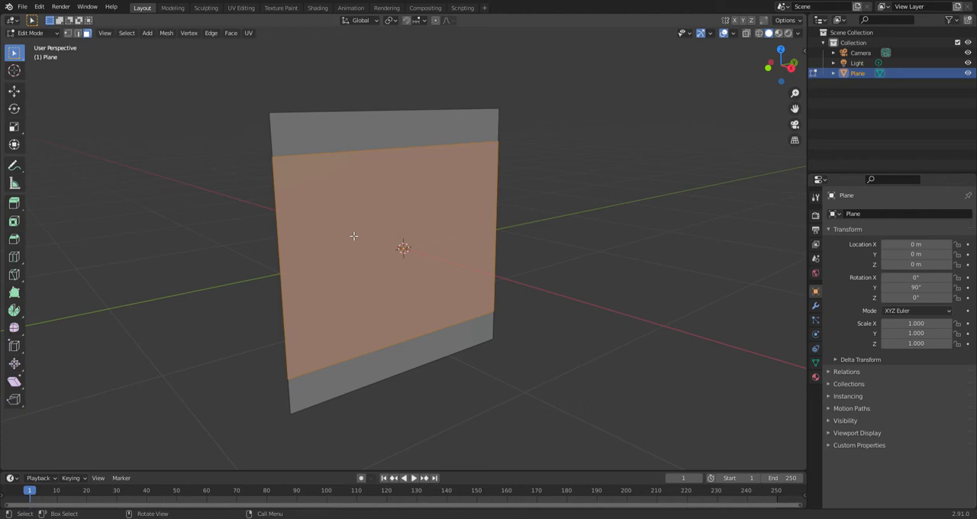
key(ctrl+i)
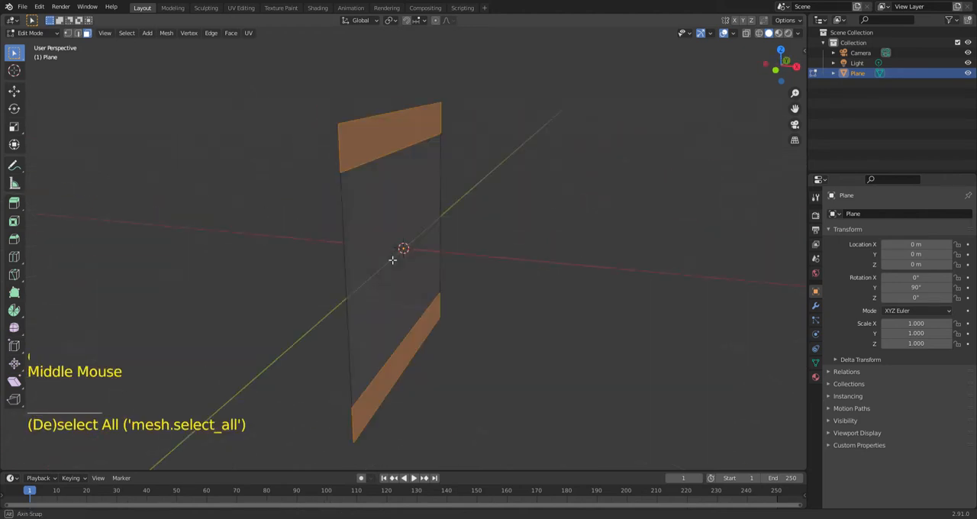
key(e)
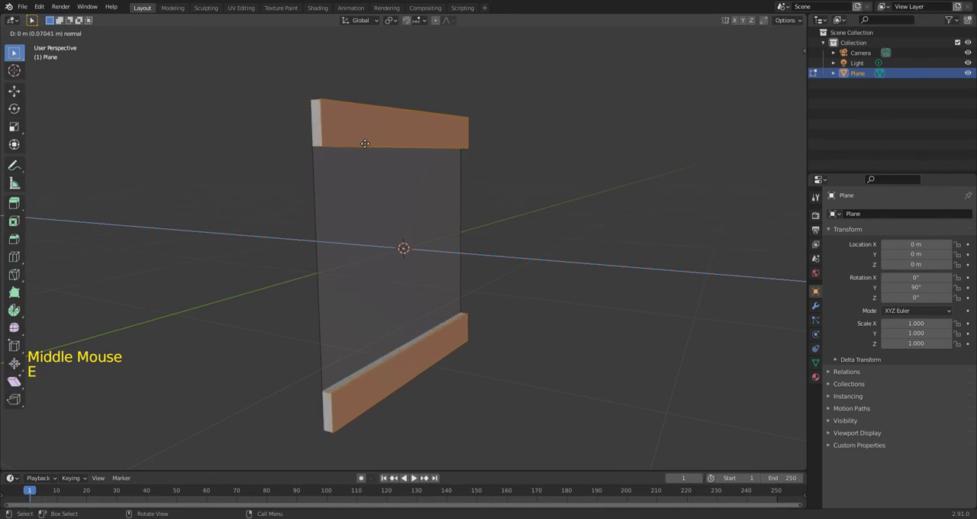
key(e)
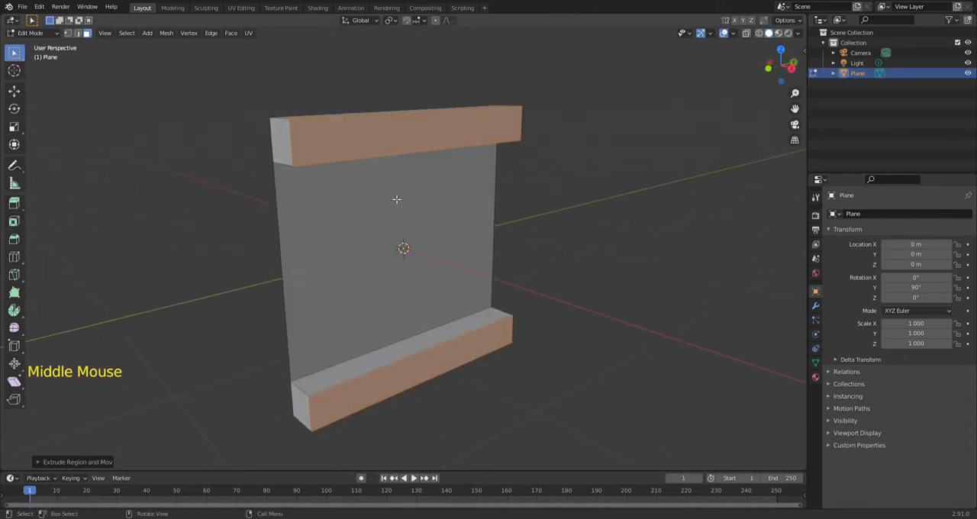
Cut several evenly spaced vertical edge loops through the panel and both rails
scroll(down, 3)
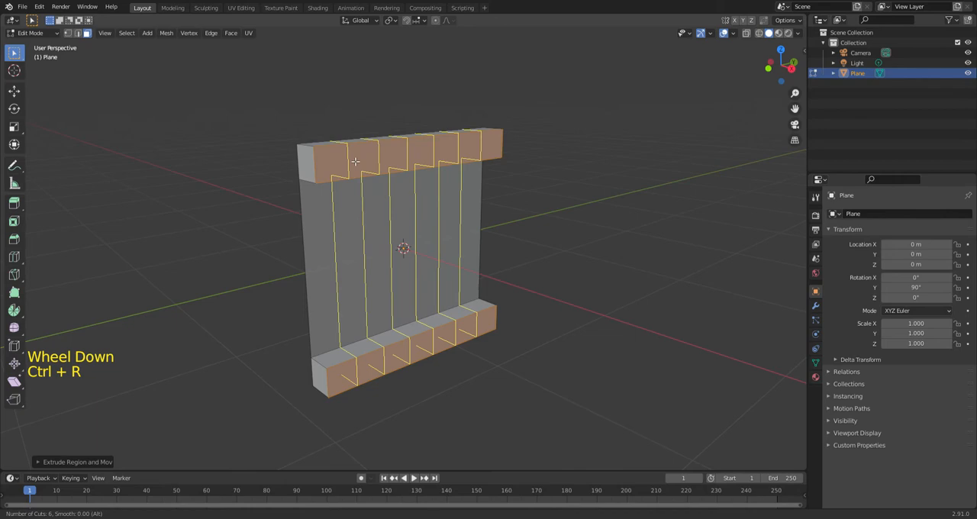
scroll(down, 3)
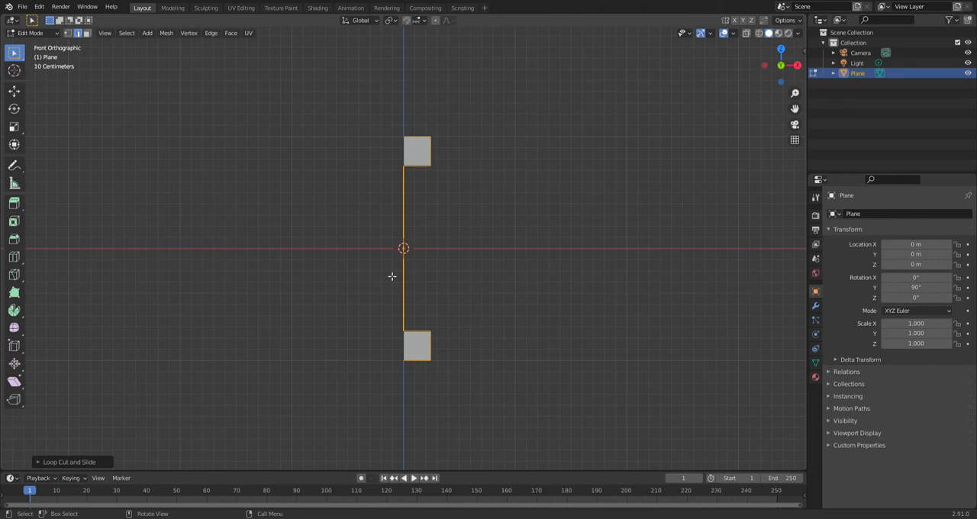
Enable X-ray shading in front view to reach the hidden rail corner vertices
scroll(up, 3)
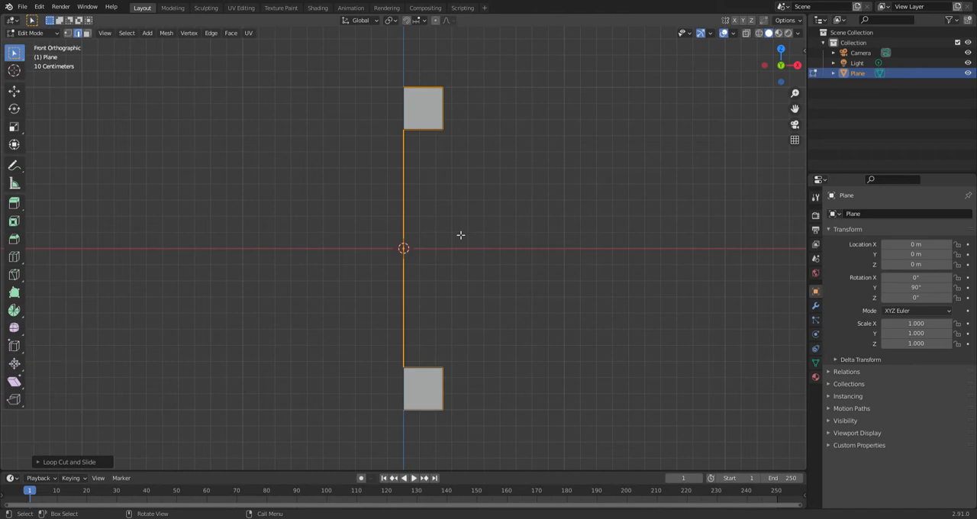
key(alt+z)
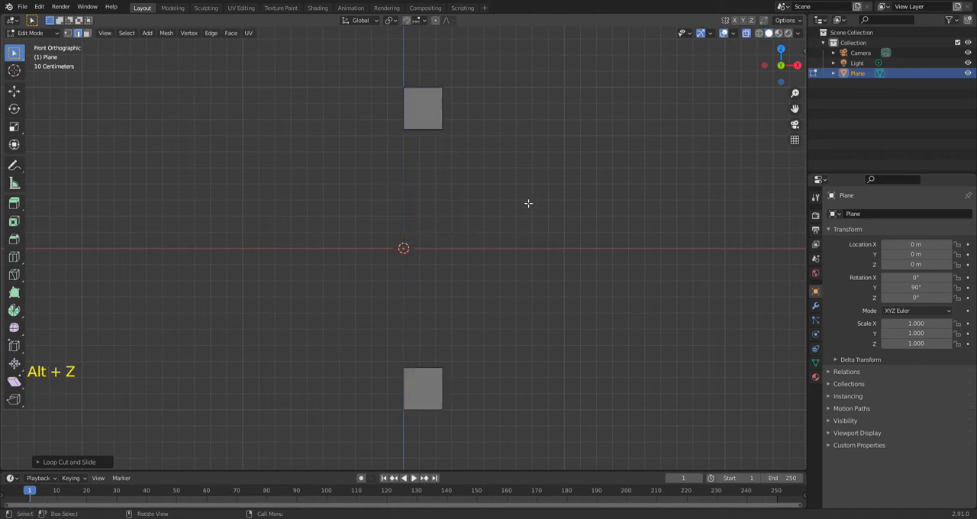
mouse_move(476, 229)
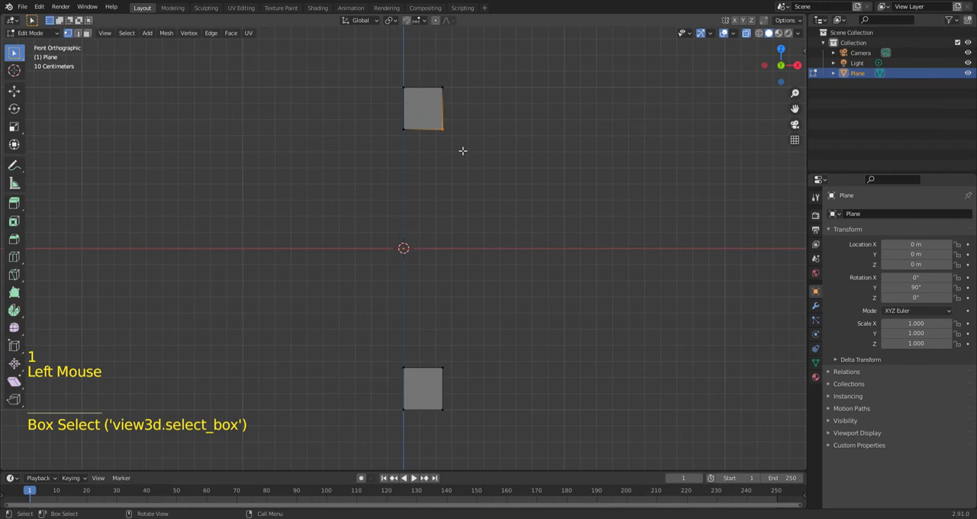
mouse_move(461, 157)
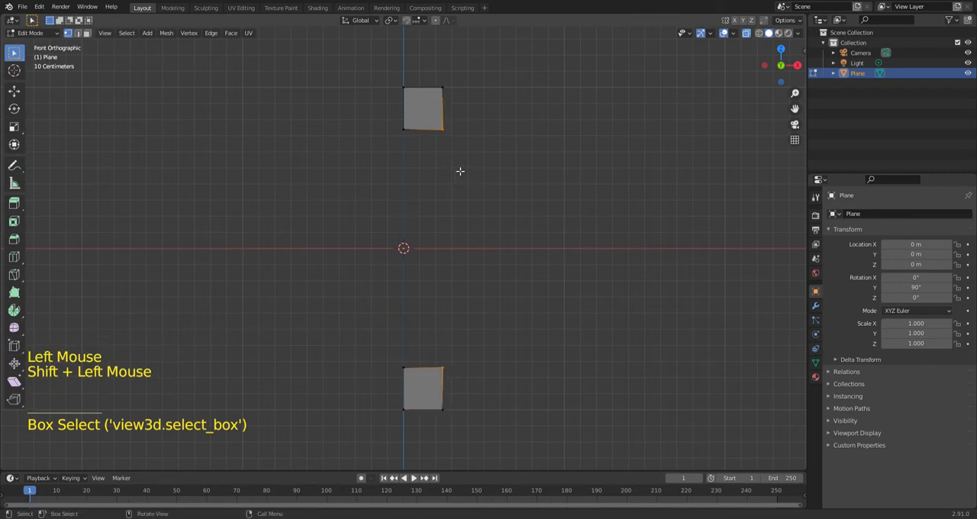
mouse_move(461, 160)
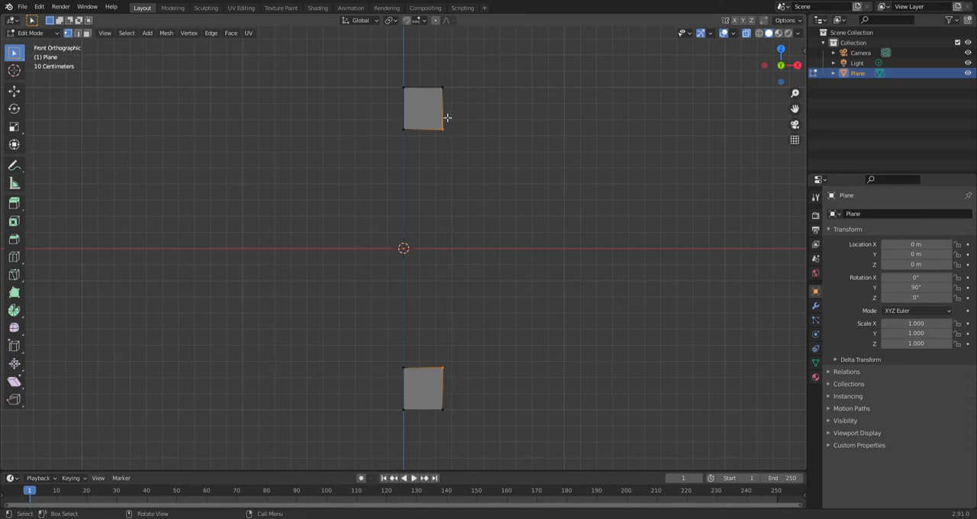
mouse_move(446, 92)
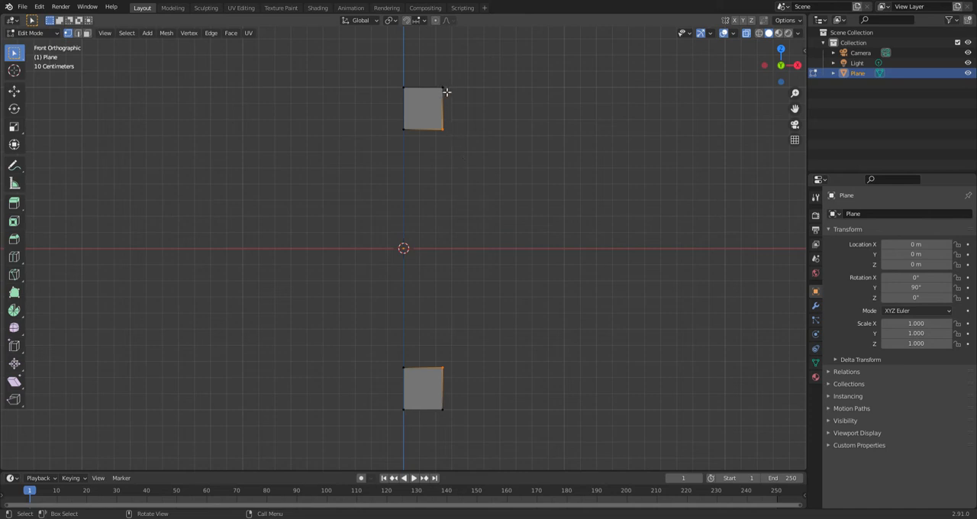
mouse_move(525, 204)
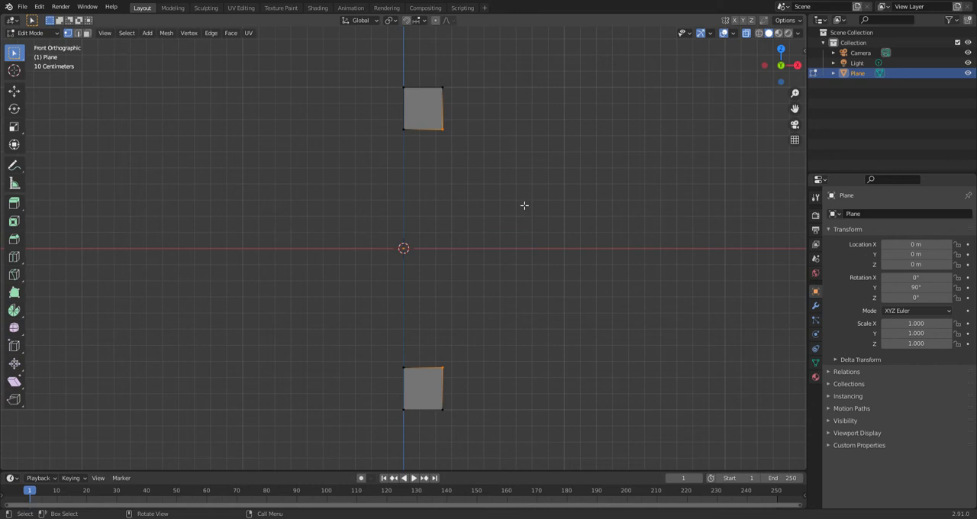
mouse_move(488, 411)
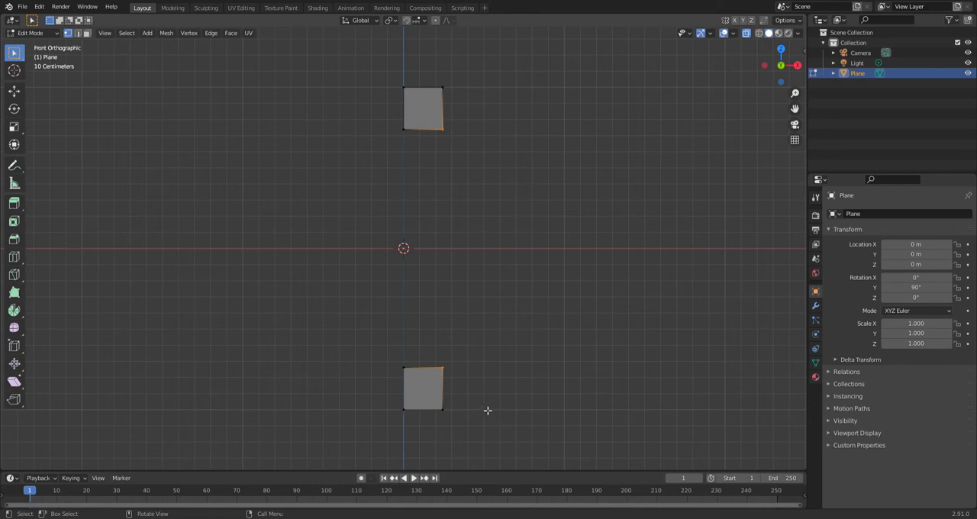
mouse_move(440, 247)
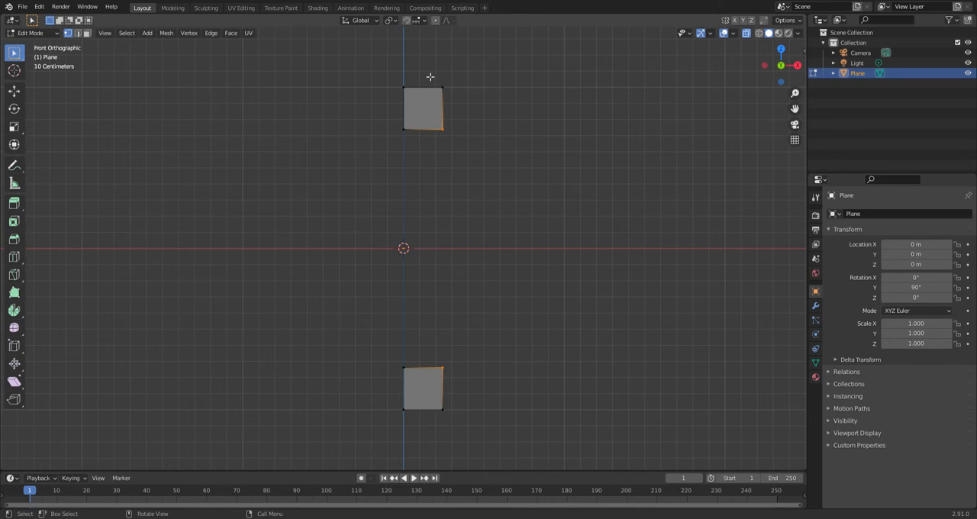
mouse_move(436, 78)
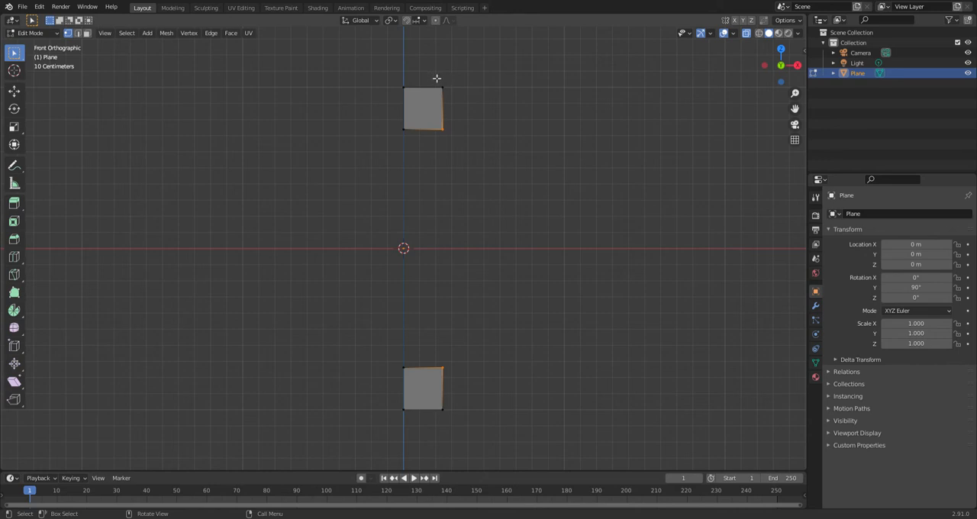
mouse_move(763, 34)
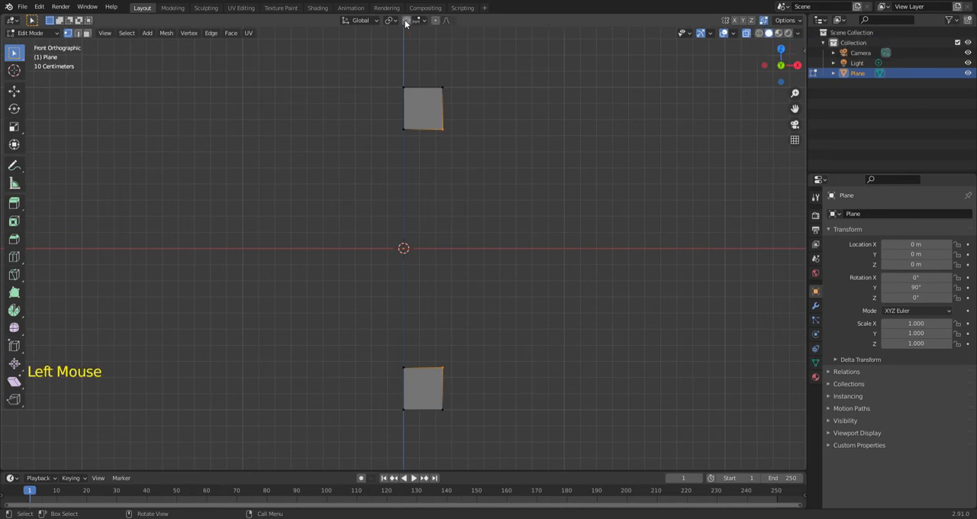
Set snapping to Vertex and start moving the selected rail corner vertices
click(415, 20)
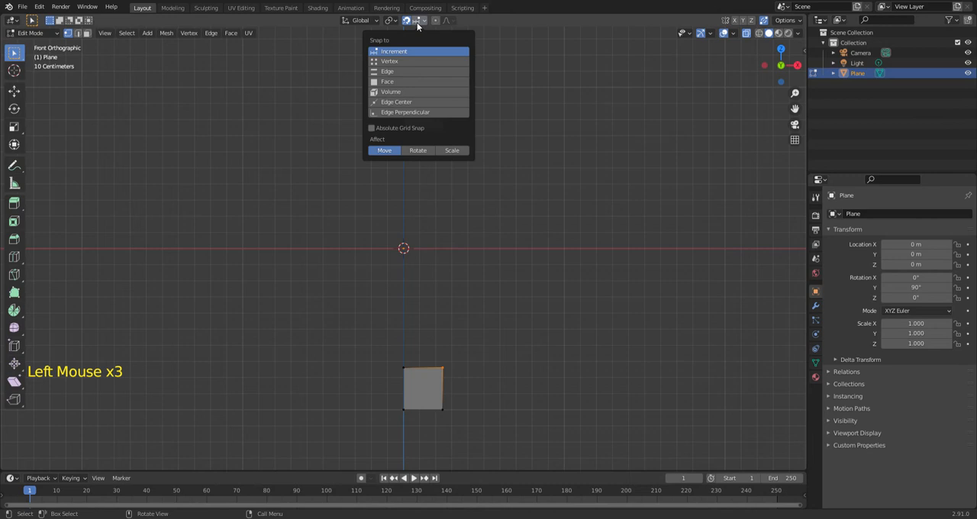
mouse_move(402, 61)
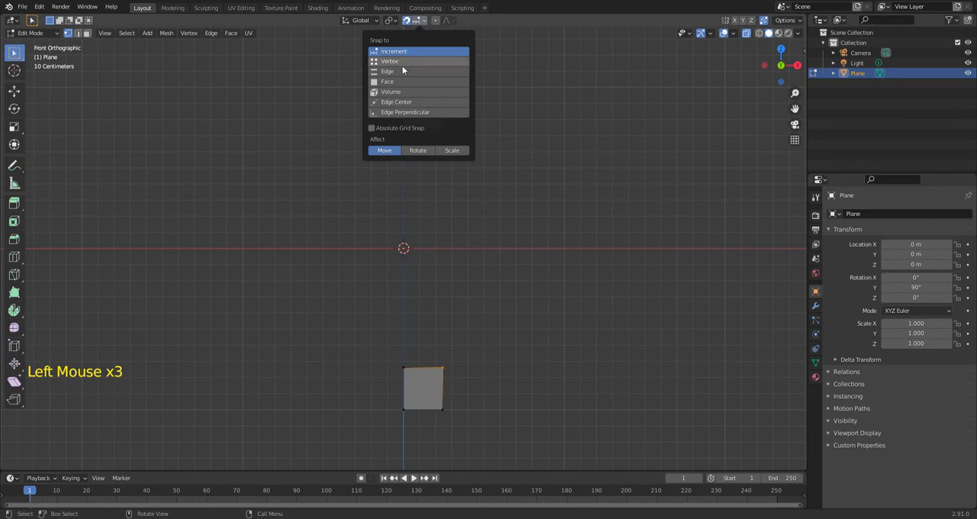
click(525, 110)
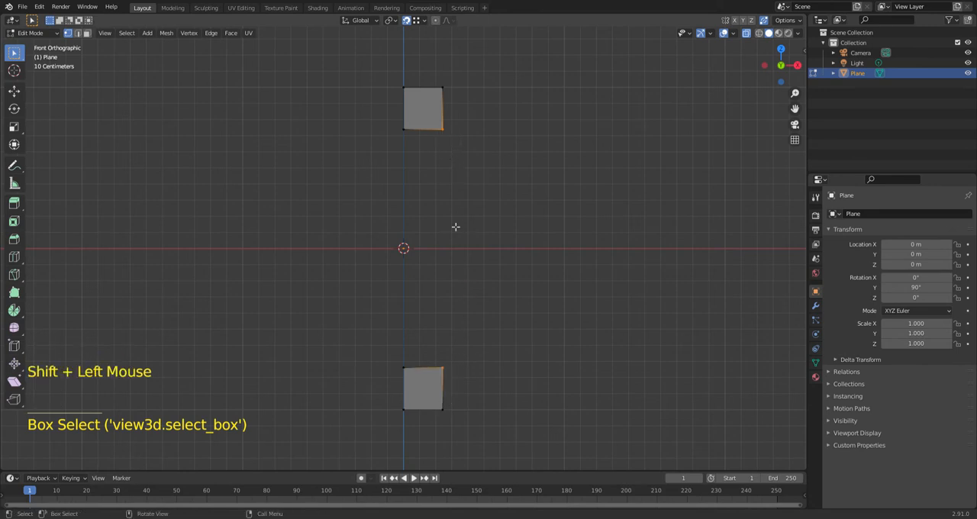
key(g)
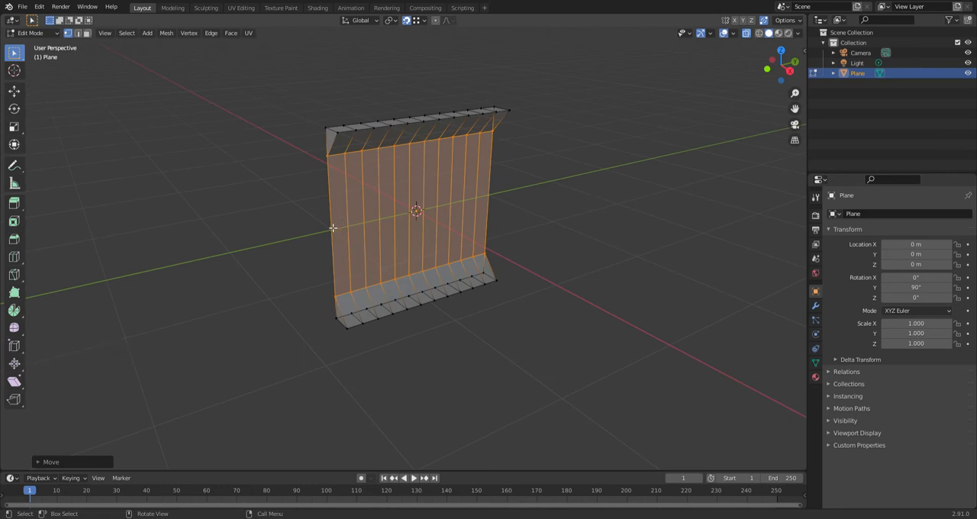
mouse_move(337, 231)
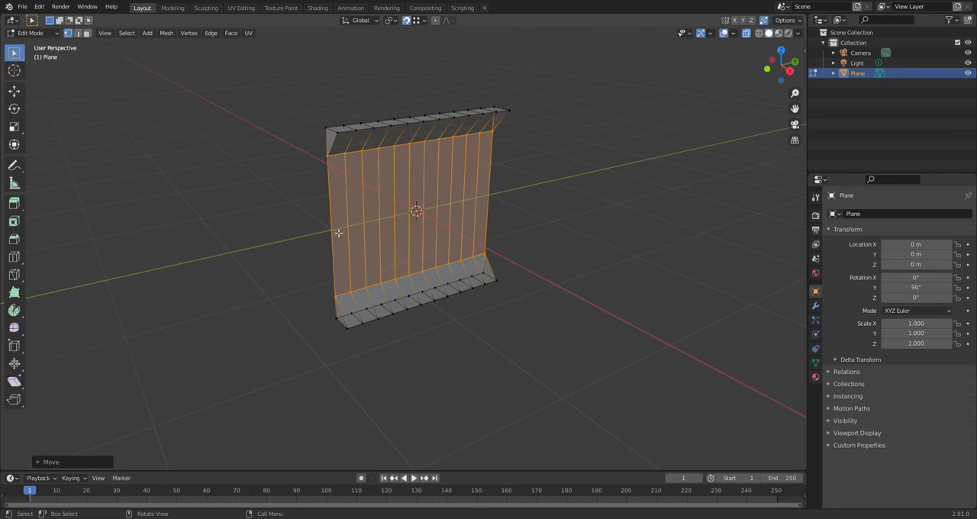
mouse_move(448, 222)
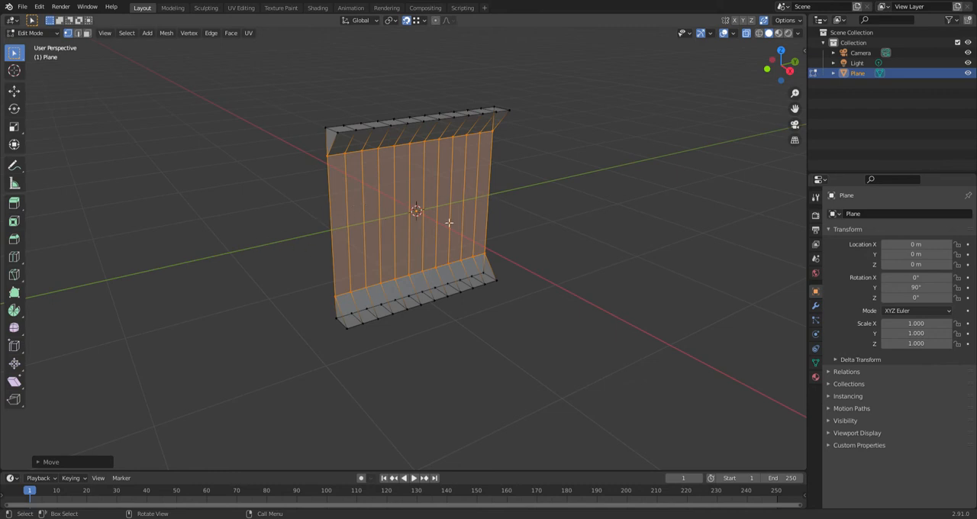
mouse_move(339, 238)
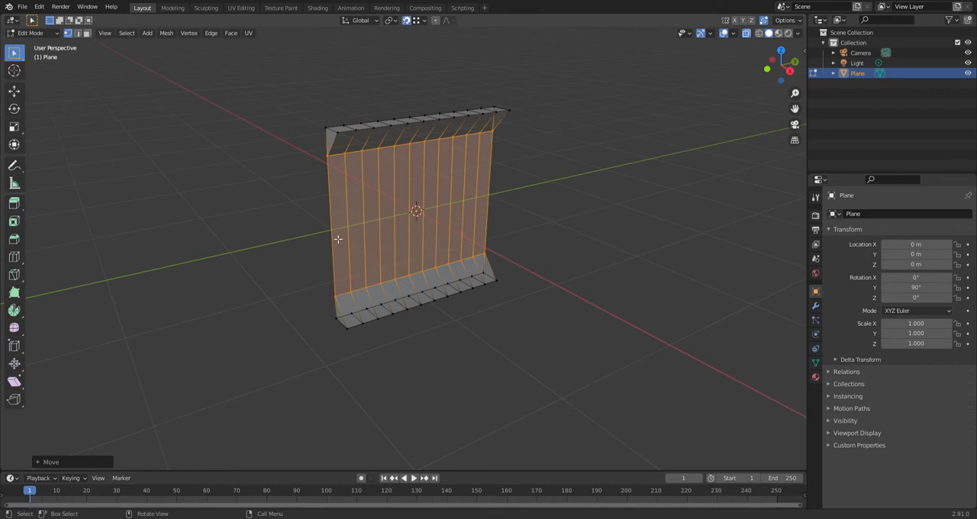
mouse_move(342, 210)
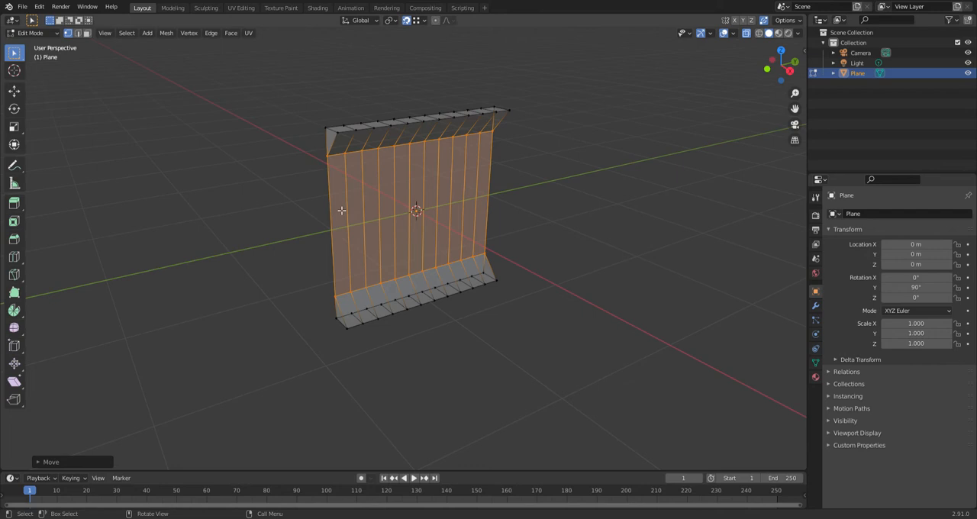
mouse_move(458, 204)
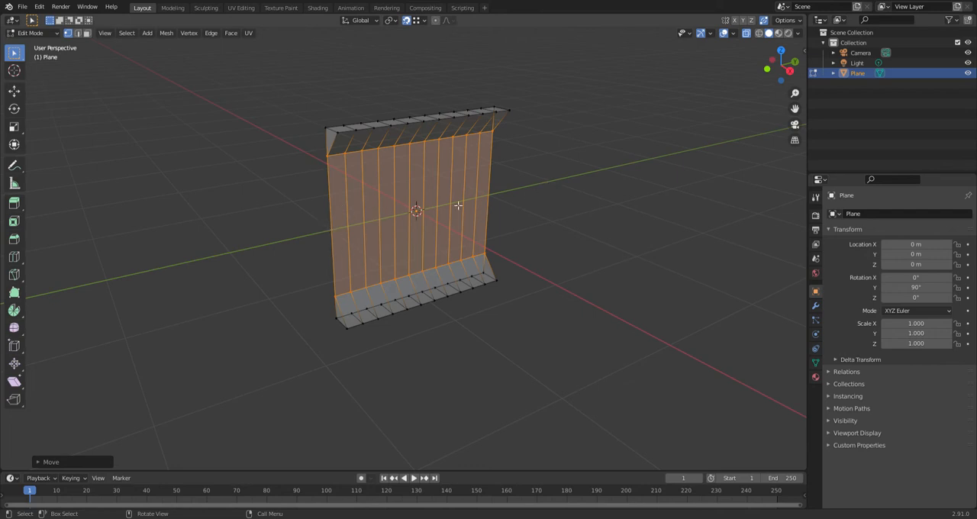
mouse_move(341, 222)
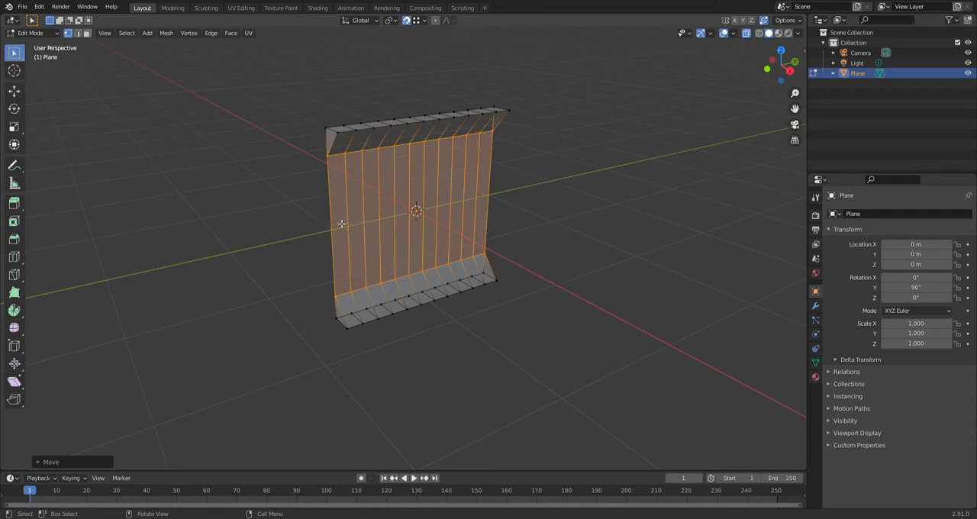
mouse_move(334, 235)
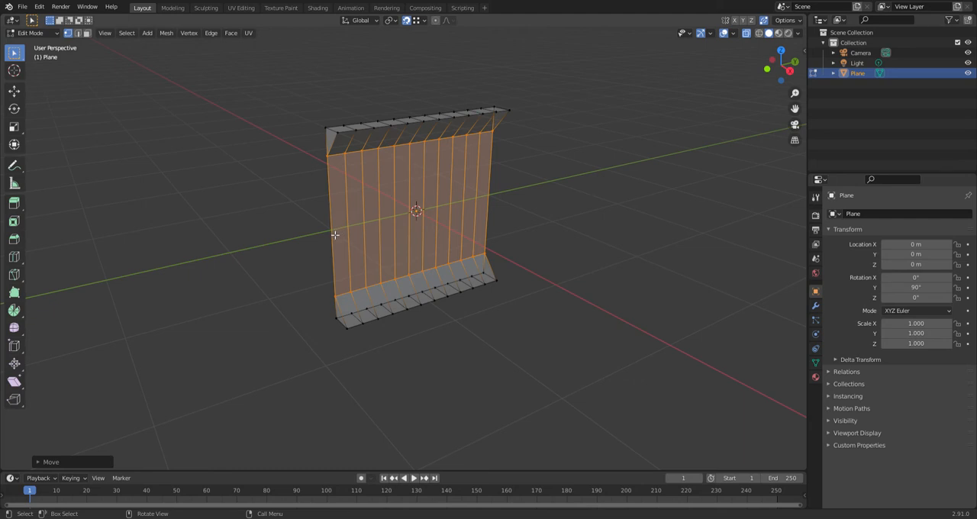
Add horizontal loop cuts across the middle wall band and scale it thinner along X
key(ctrl)
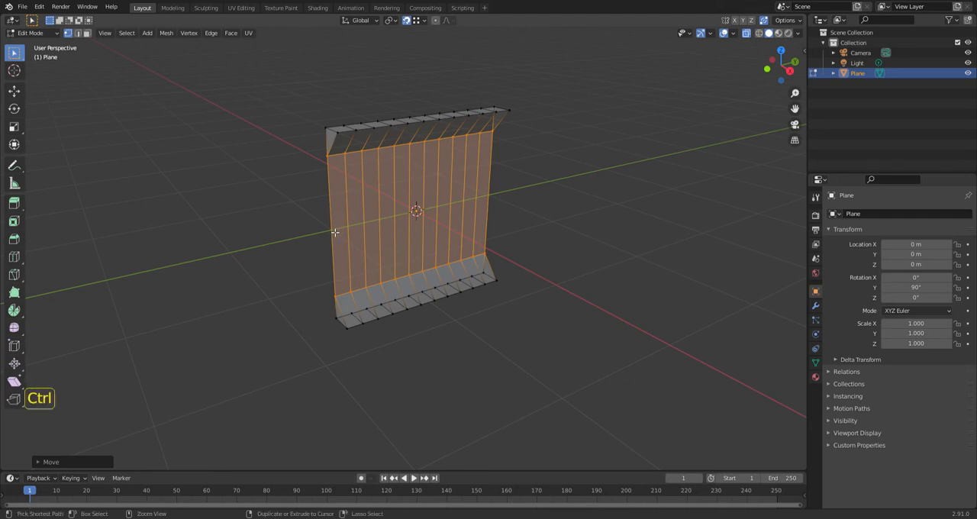
key(ctrl+r)
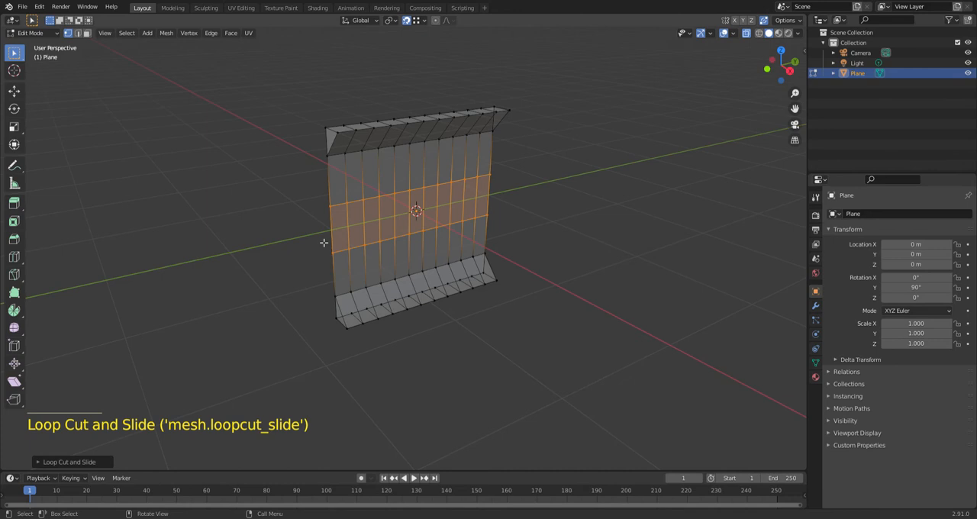
scroll(up, 3)
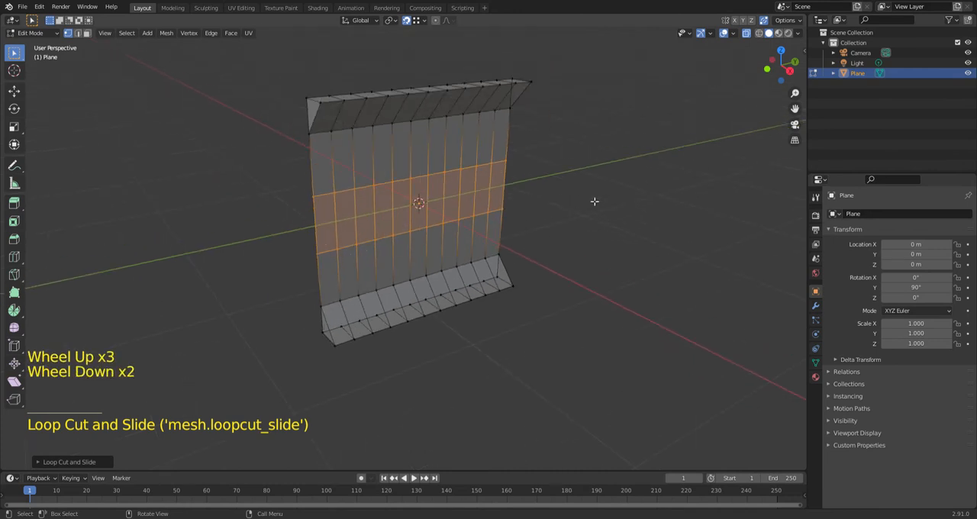
key(s)
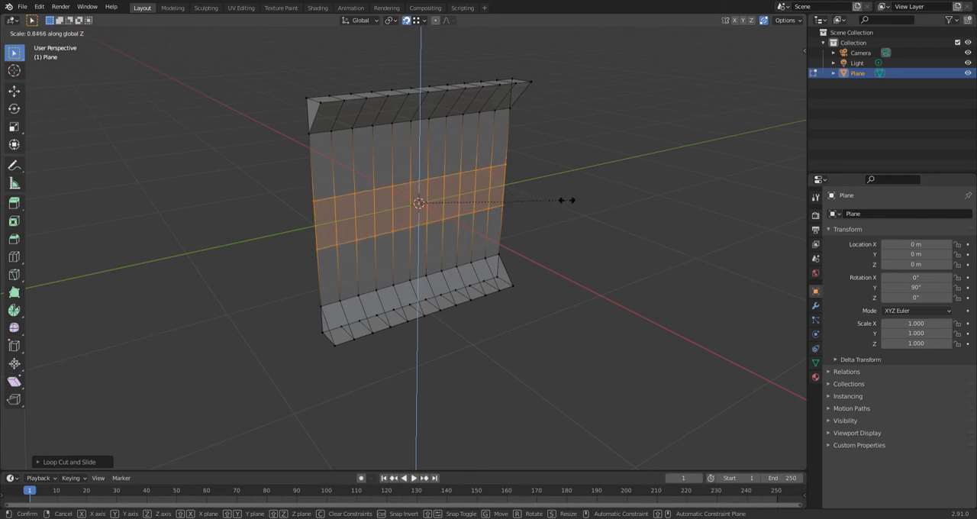
mouse_move(553, 203)
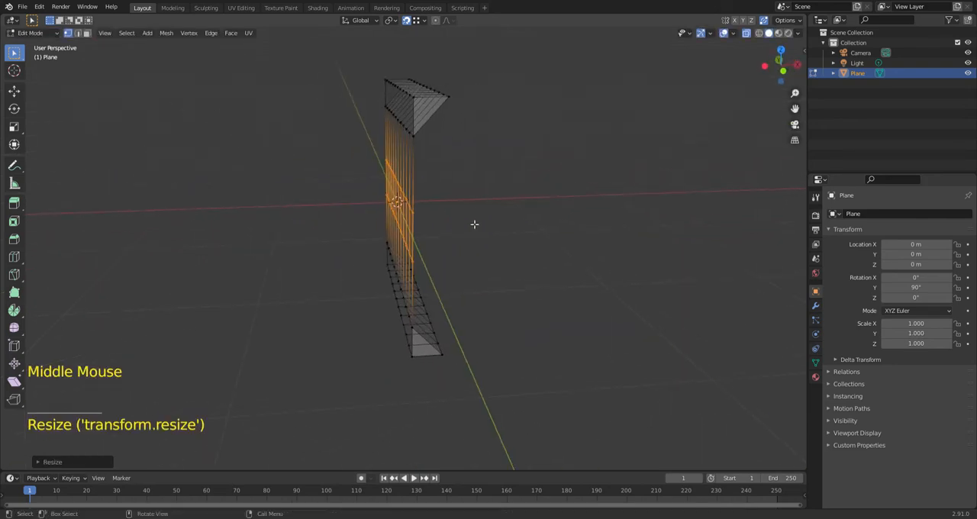
Toggle Edit Mode to check the pinched band, then return to Object Mode
key(Tab)
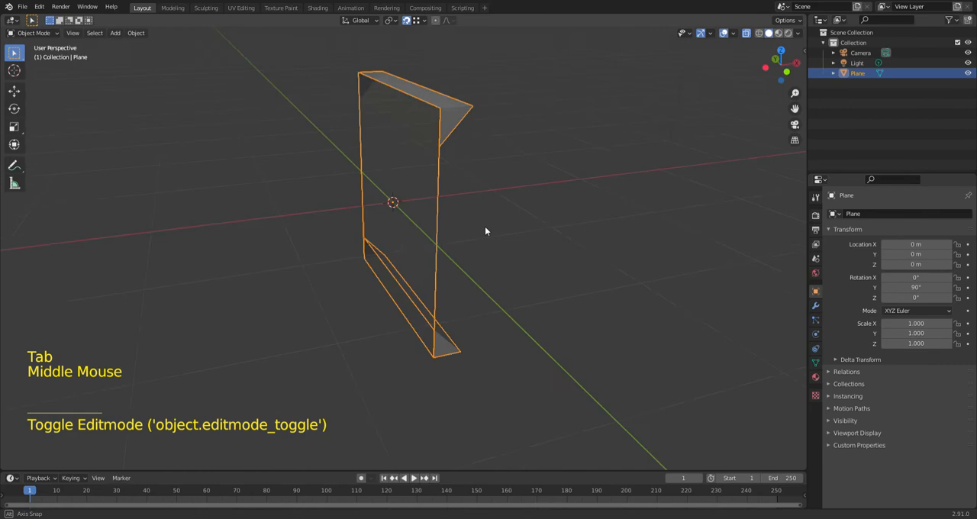
key(Tab)
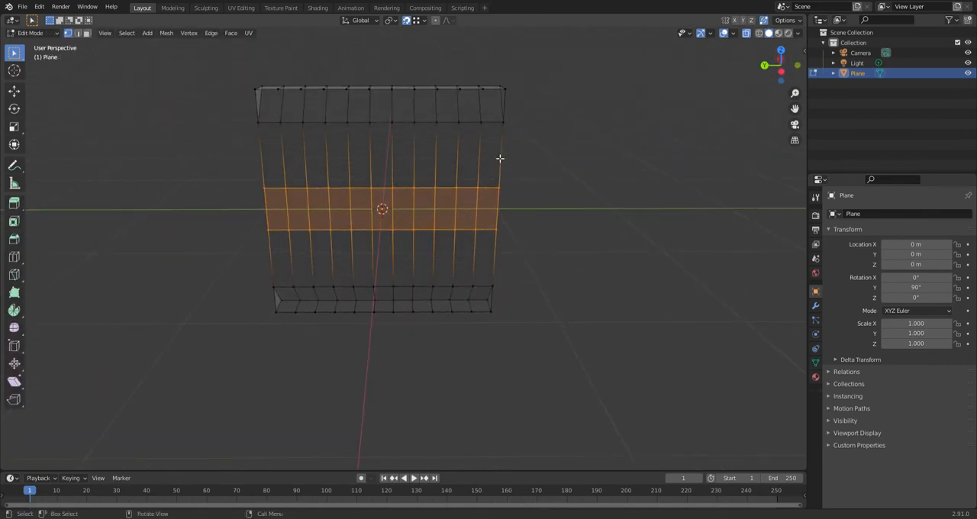
key(Tab)
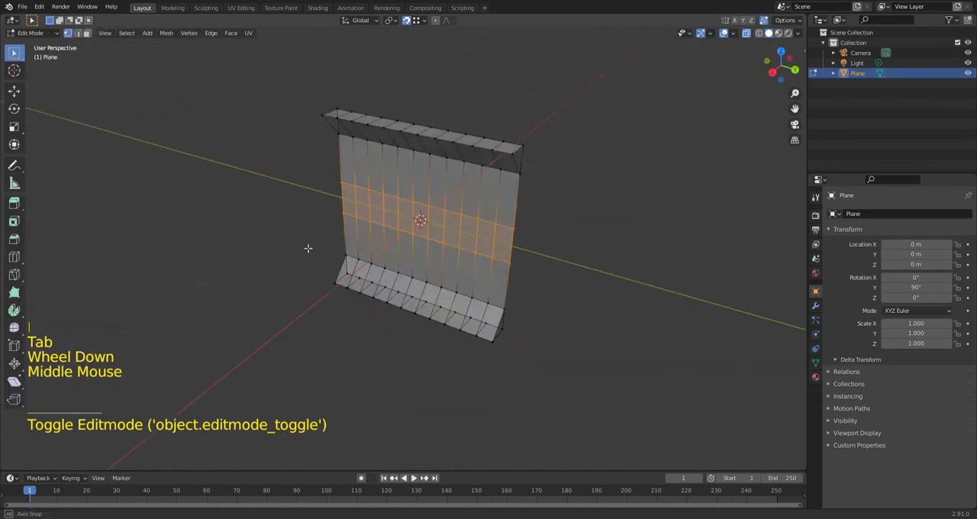
drag(419, 221, 412, 241)
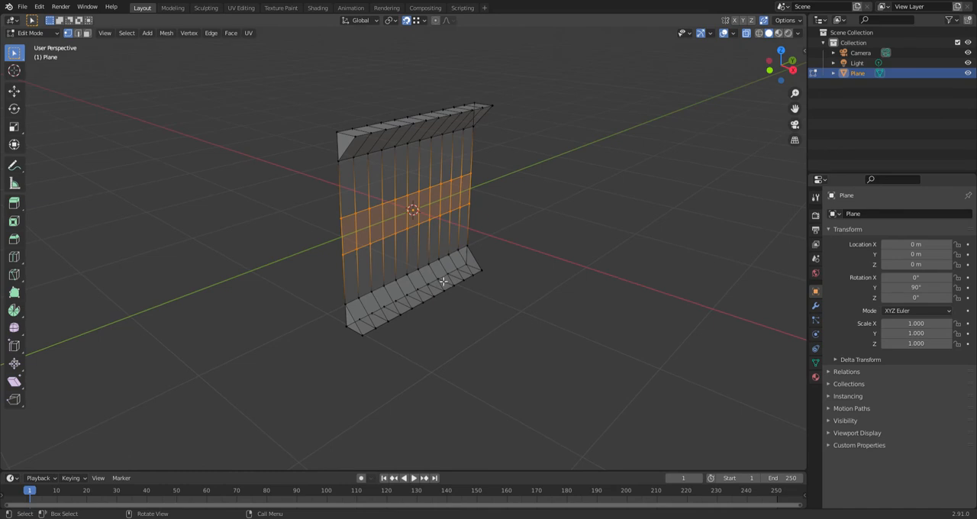
key(Tab)
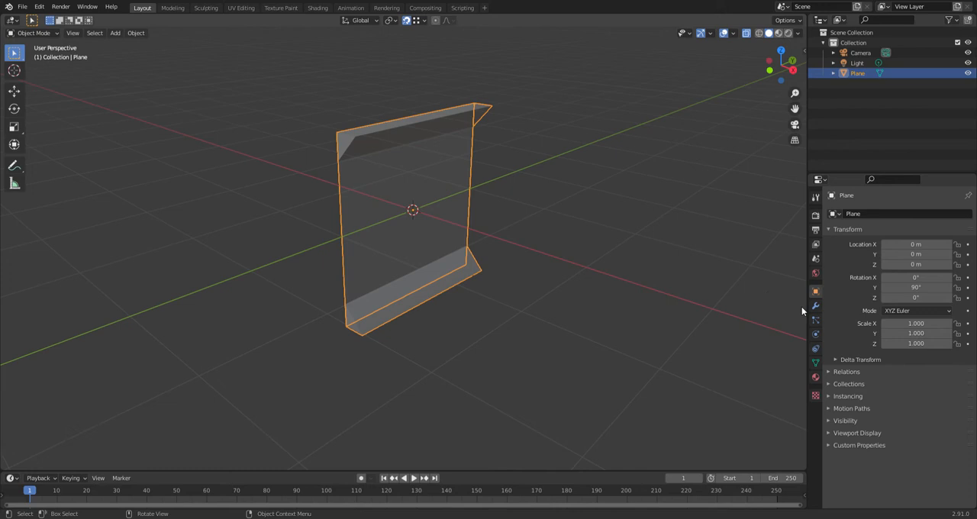
Add a Wireframe modifier from Modifier Properties to turn the panel into thin struts
click(815, 308)
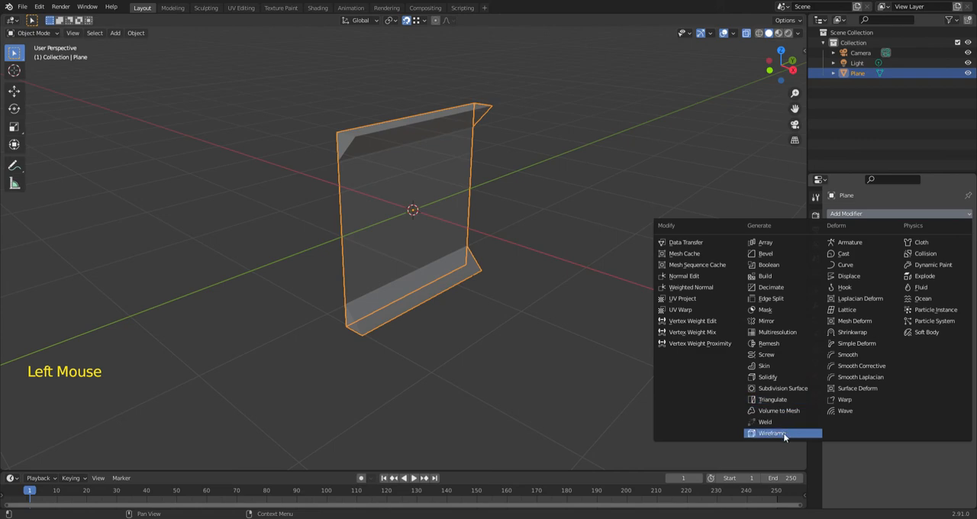
click(772, 434)
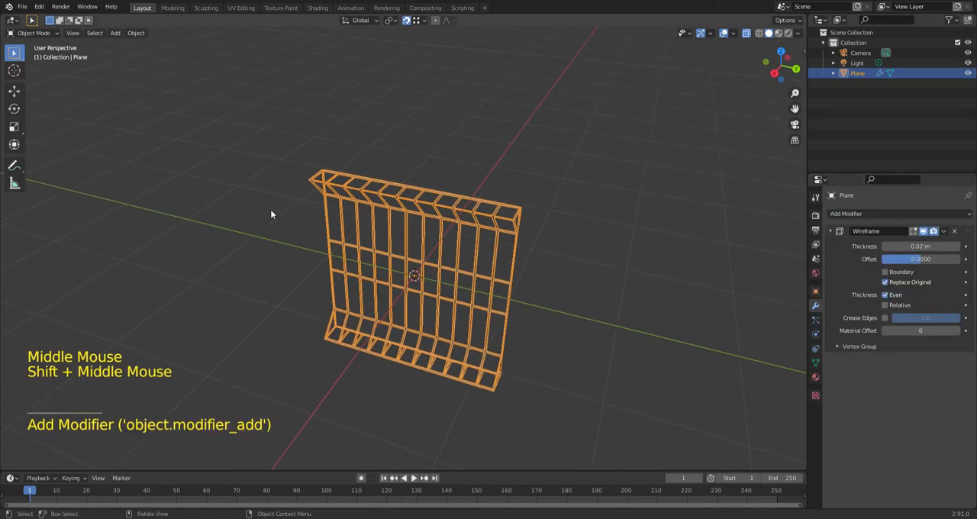
scroll(up, 3)
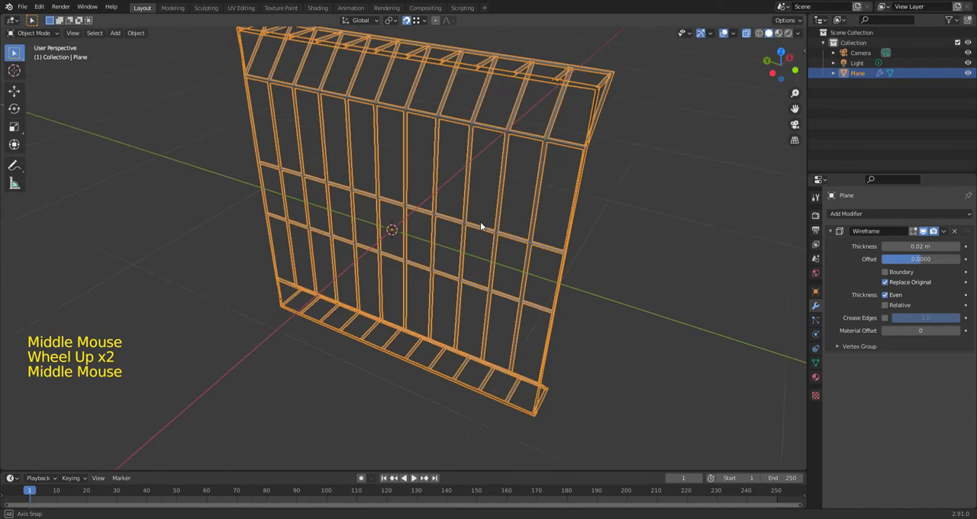
drag(481, 226, 409, 235)
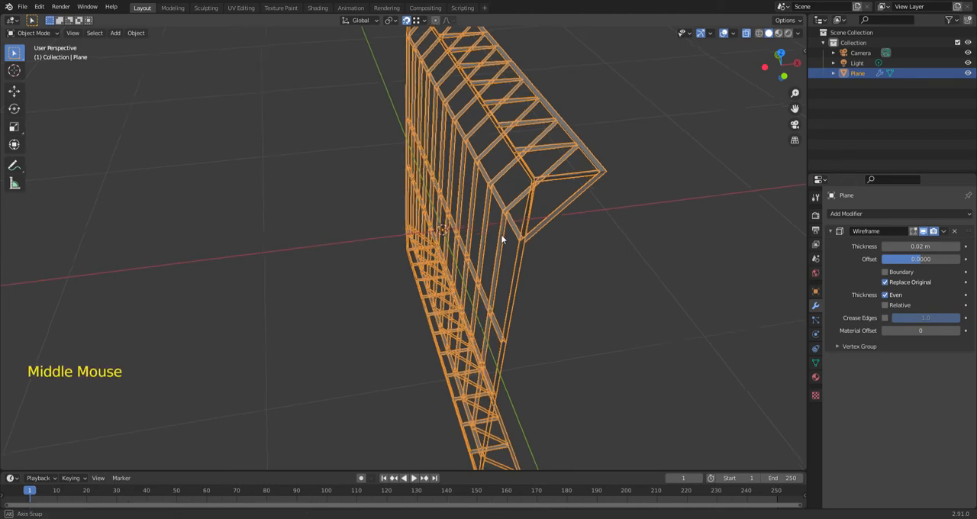
scroll(down, 3)
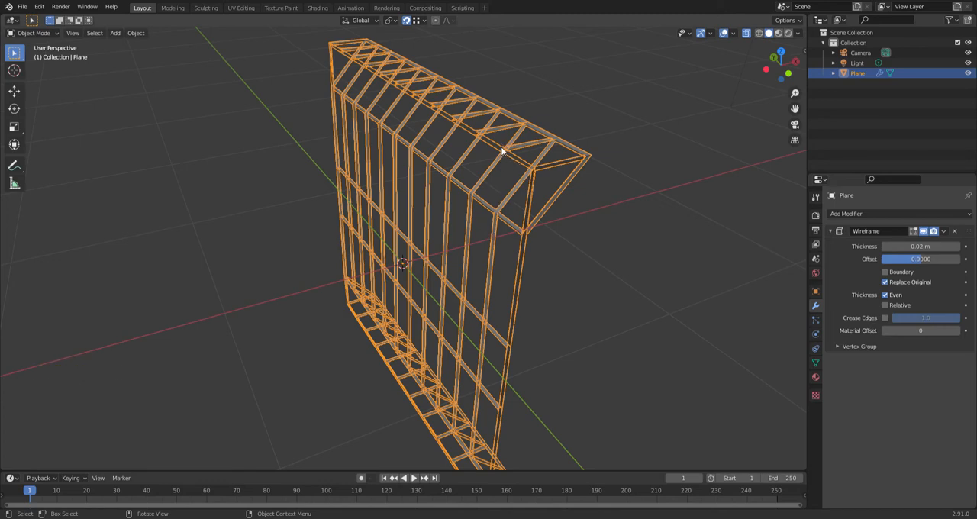
mouse_move(500, 201)
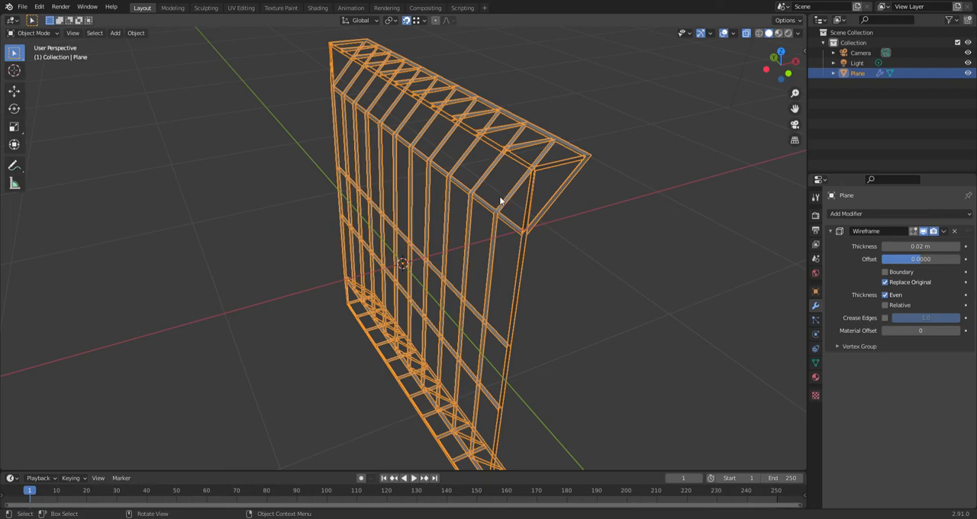
mouse_move(476, 137)
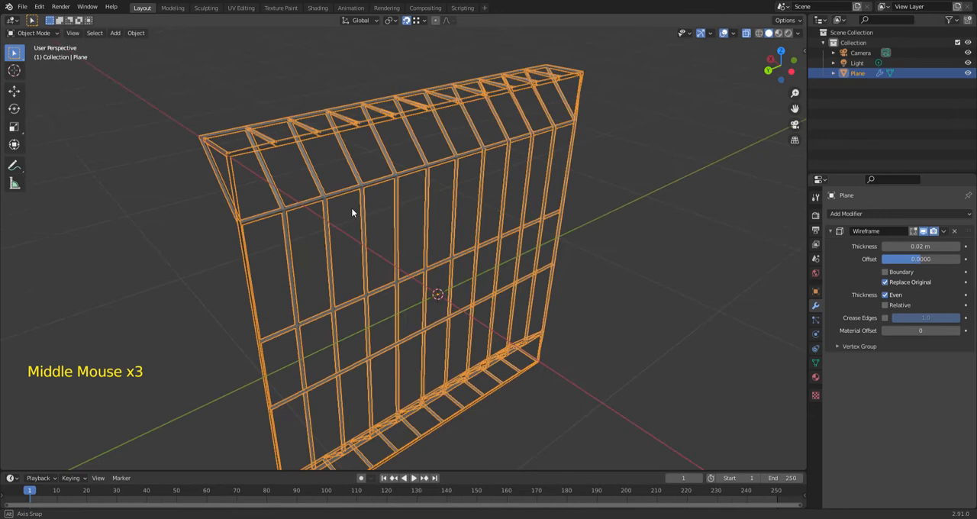
Enter Edit Mode on the panel, view it side-on via the X gizmo, and enable X-ray display
key(Tab)
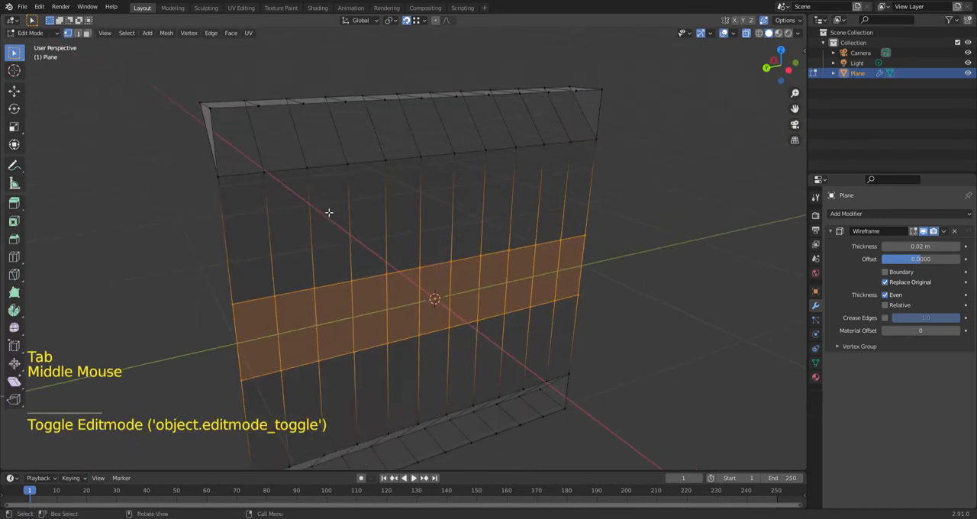
mouse_move(269, 207)
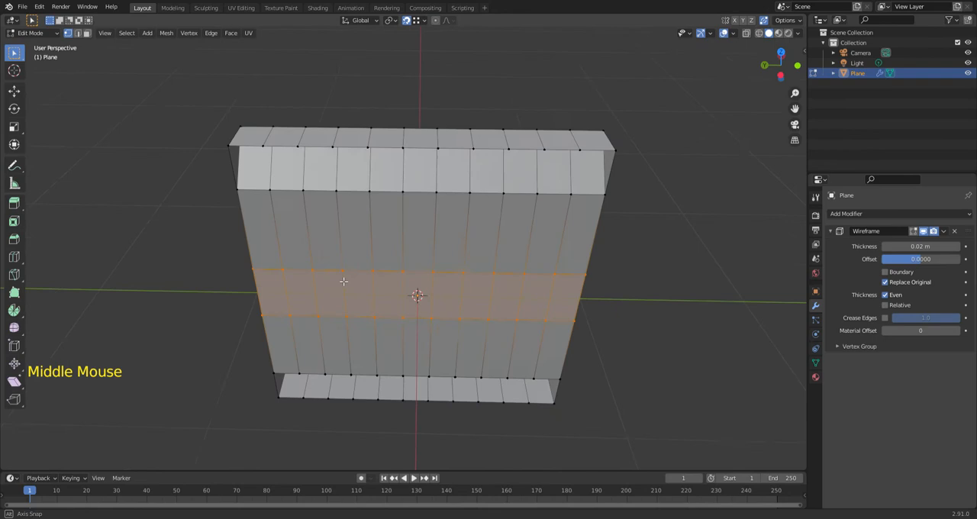
drag(343, 282, 275, 272)
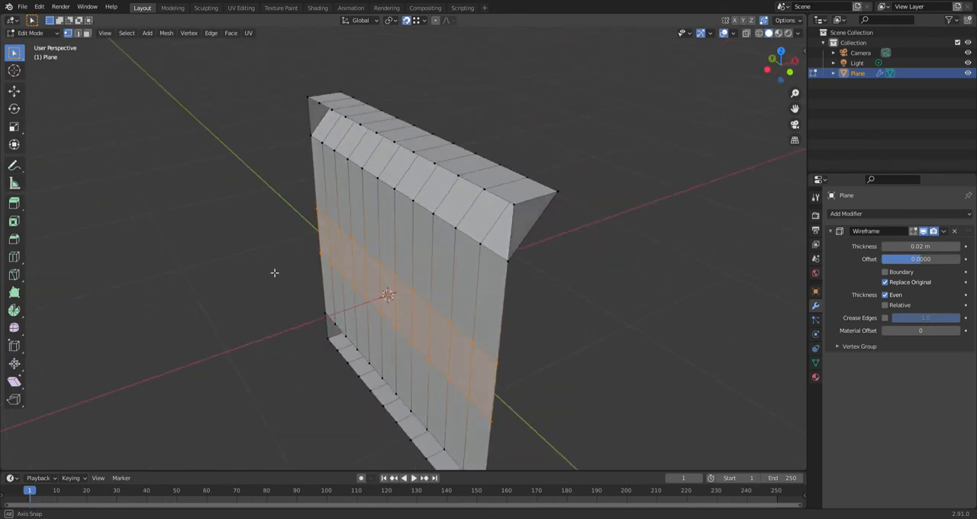
click(763, 64)
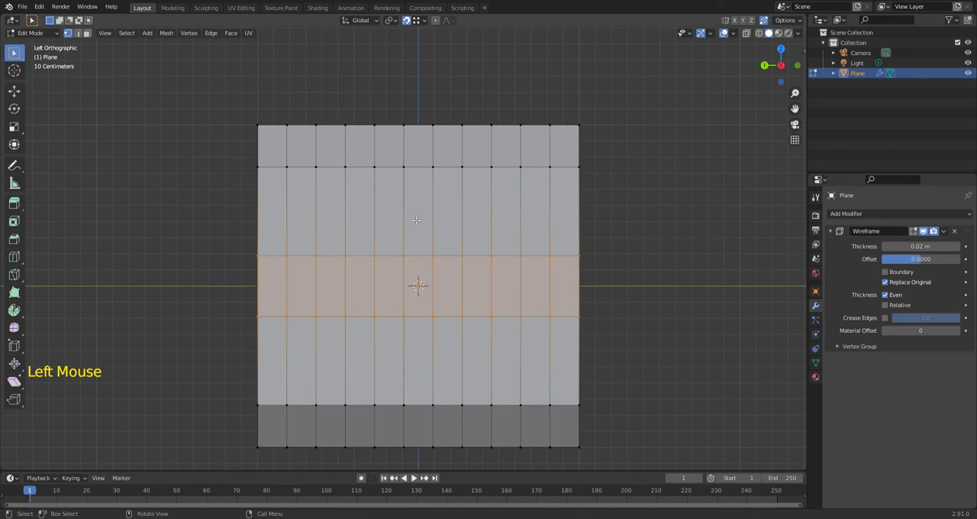
key(alt+z)
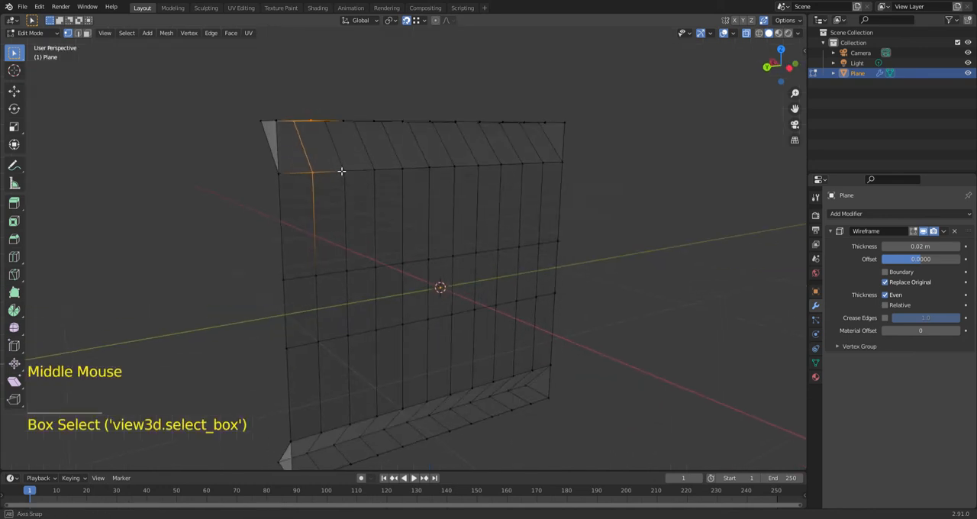
Create a triangular face from the selected top-rail corner vertices and preview it as wireframe in Object Mode
scroll(up, 3)
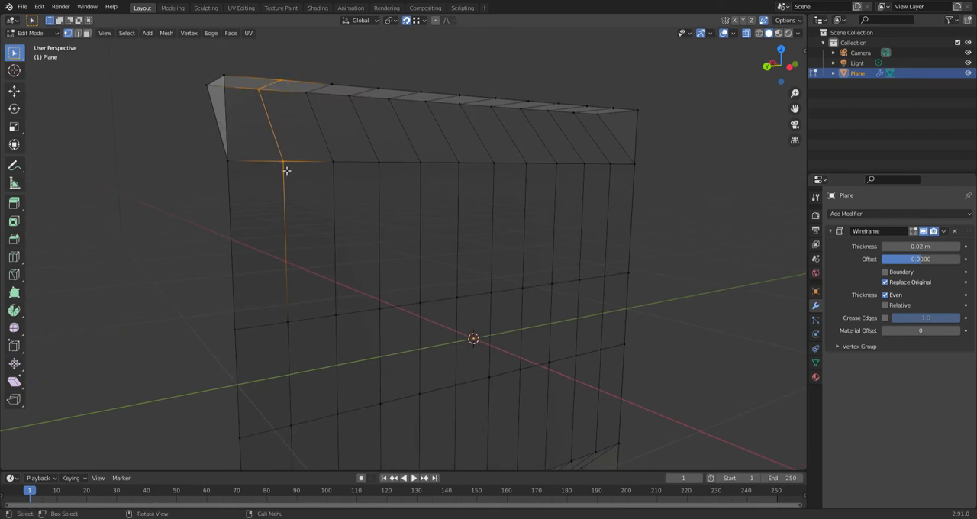
mouse_move(270, 123)
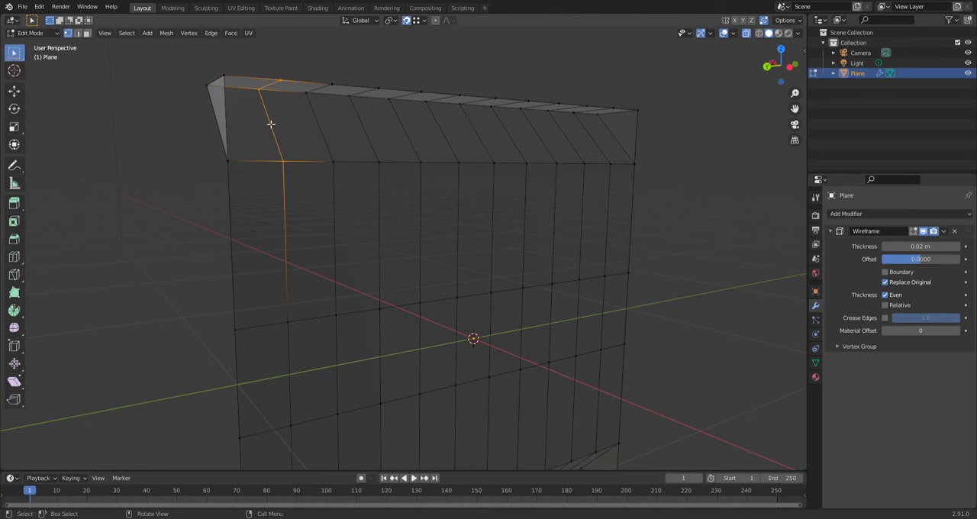
mouse_move(262, 125)
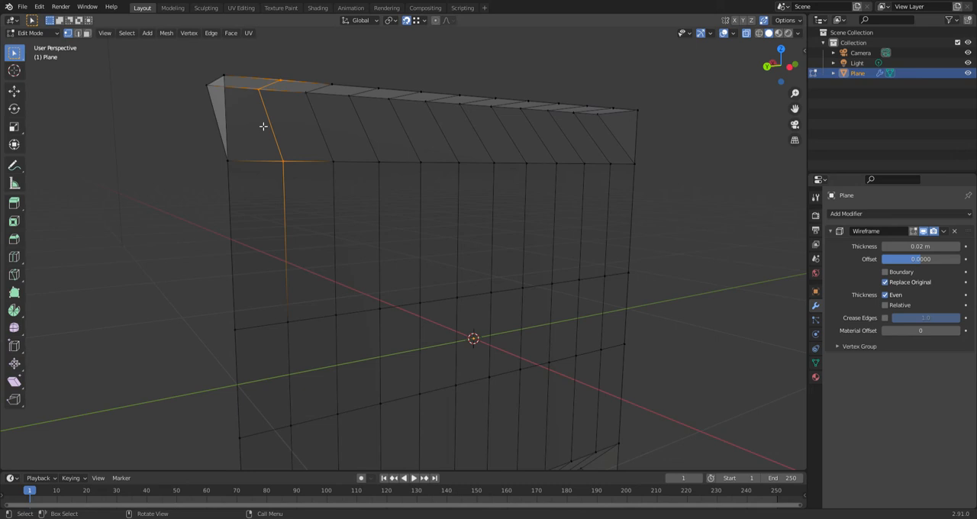
mouse_move(862, 246)
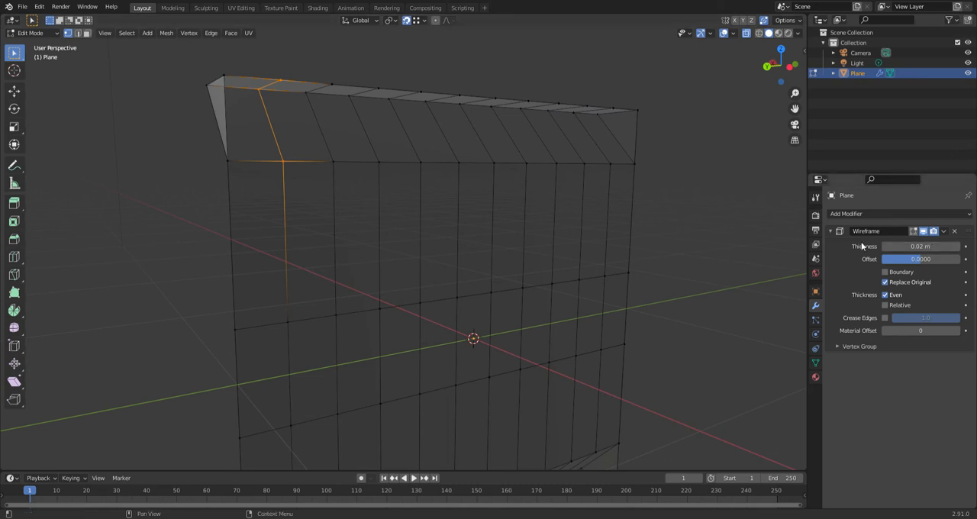
mouse_move(907, 306)
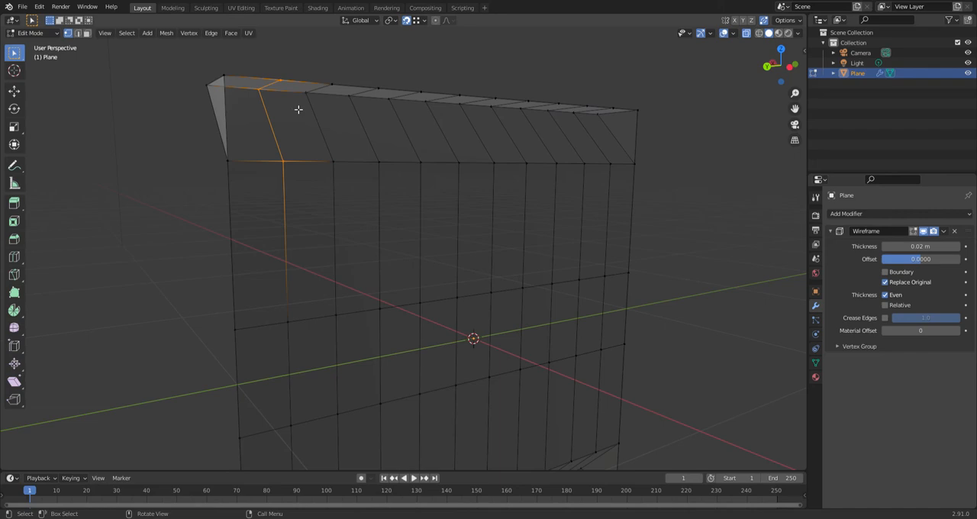
key(f)
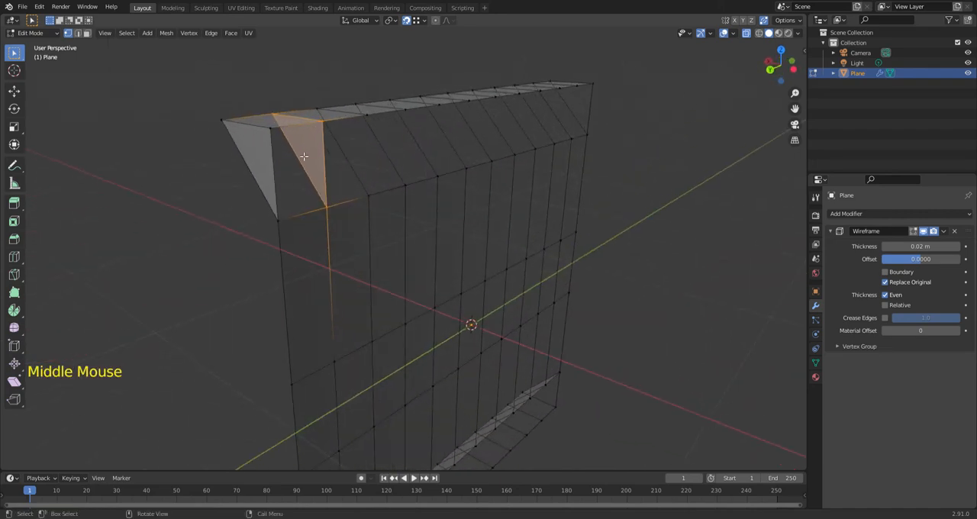
key(Tab)
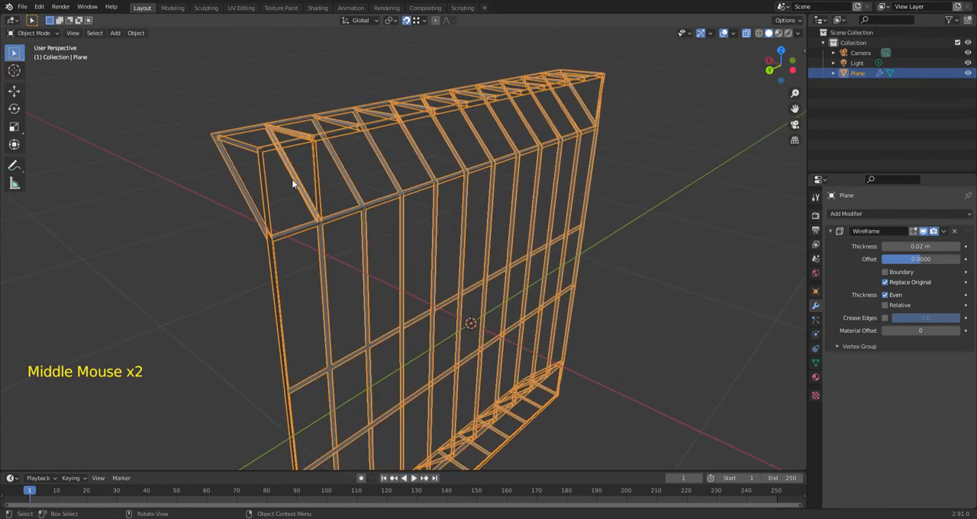
drag(290, 183, 339, 202)
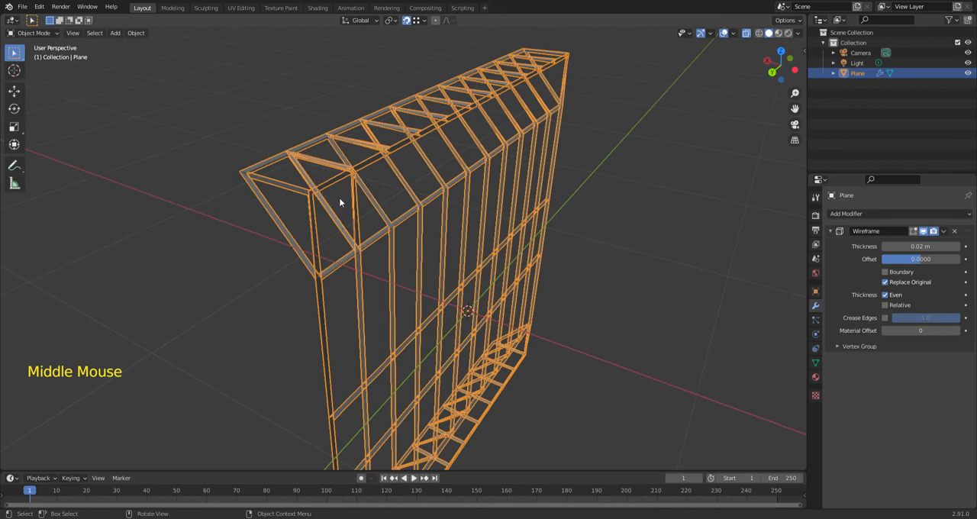
key(Tab)
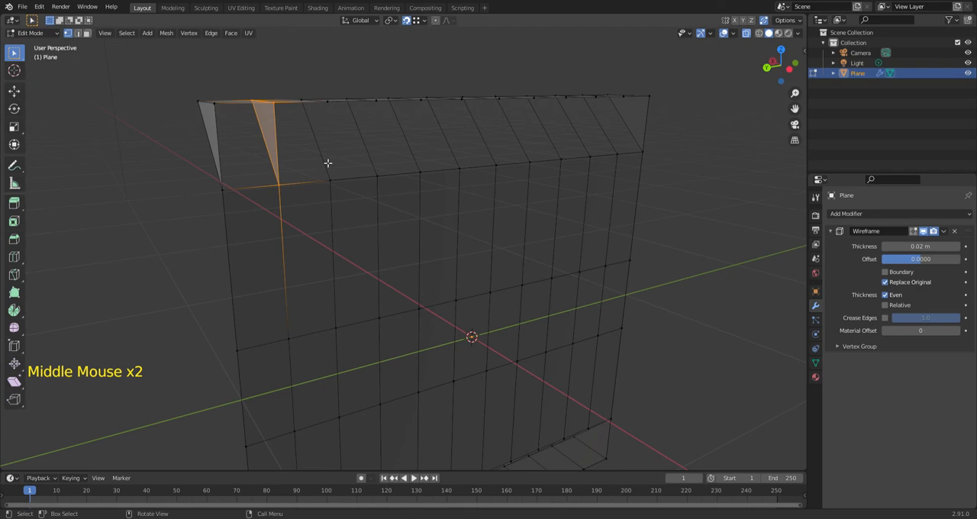
Fill triangular bracing faces on the top rail and the bottom rail, then view the result in Object Mode
scroll(down, 3)
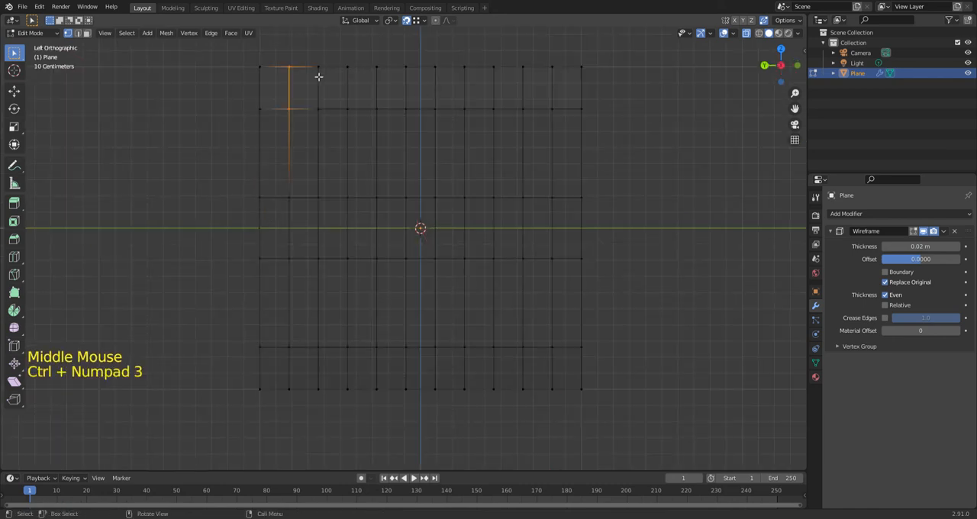
key(f)
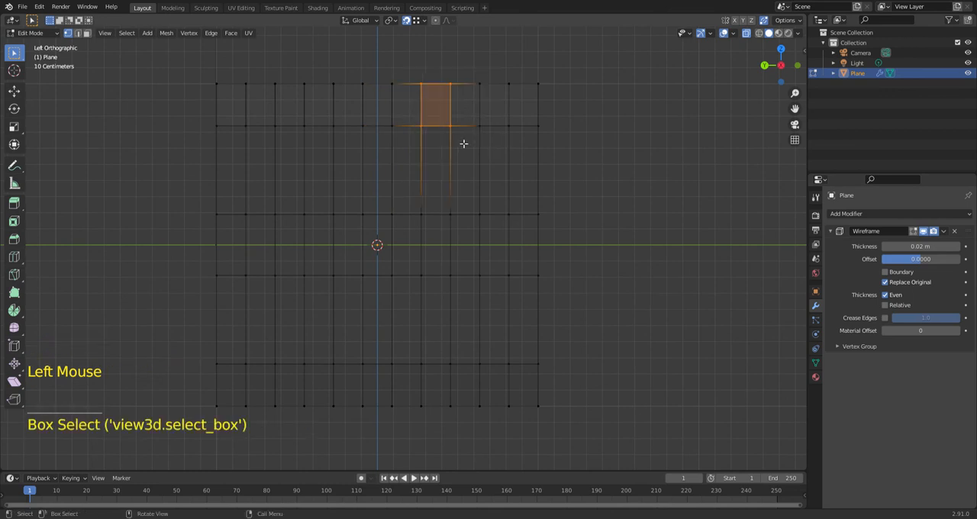
key(f)
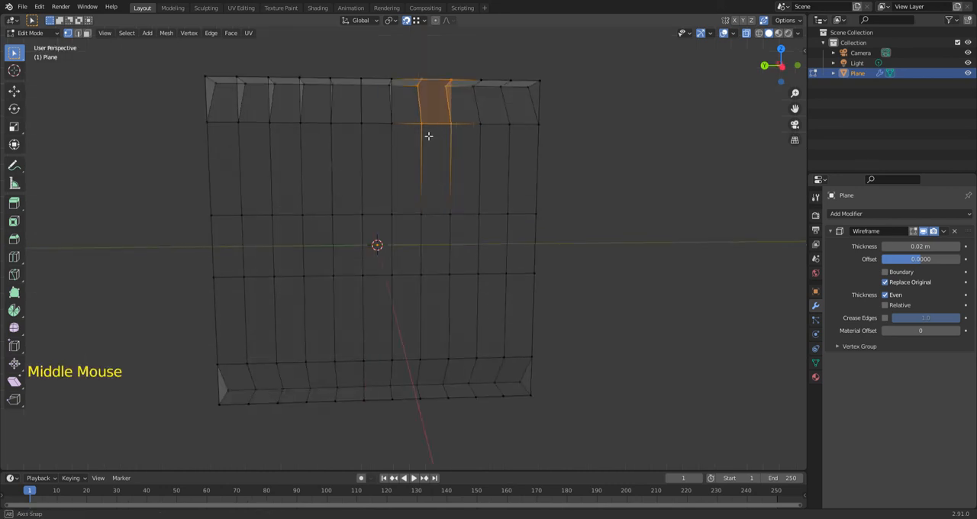
drag(427, 138, 445, 211)
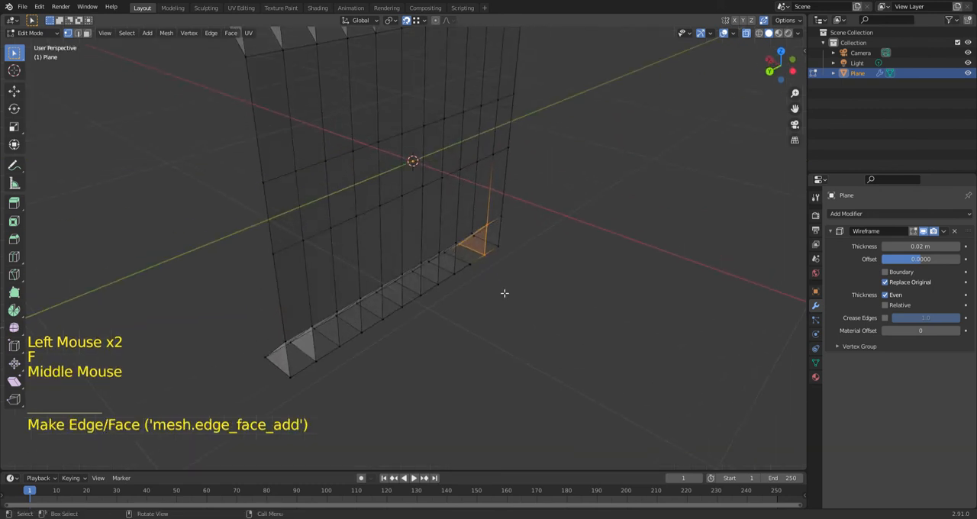
key(Tab)
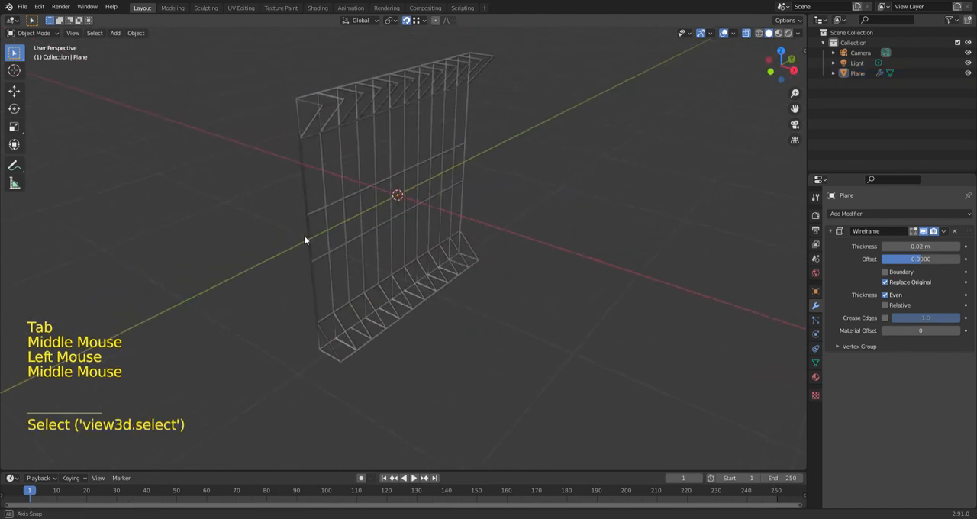
Orbit to view the braced wireframe panel edge-on and select the panel object
drag(305, 241, 370, 221)
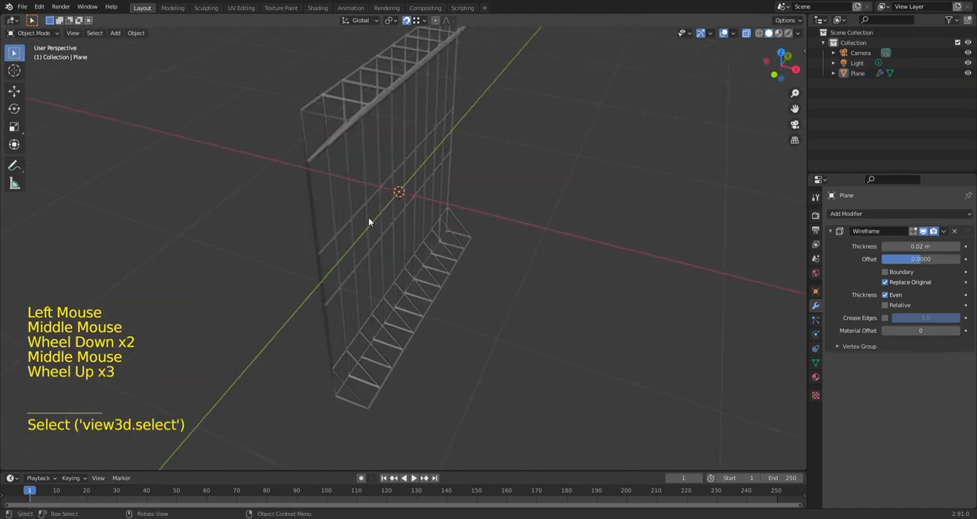
drag(397, 229, 359, 248)
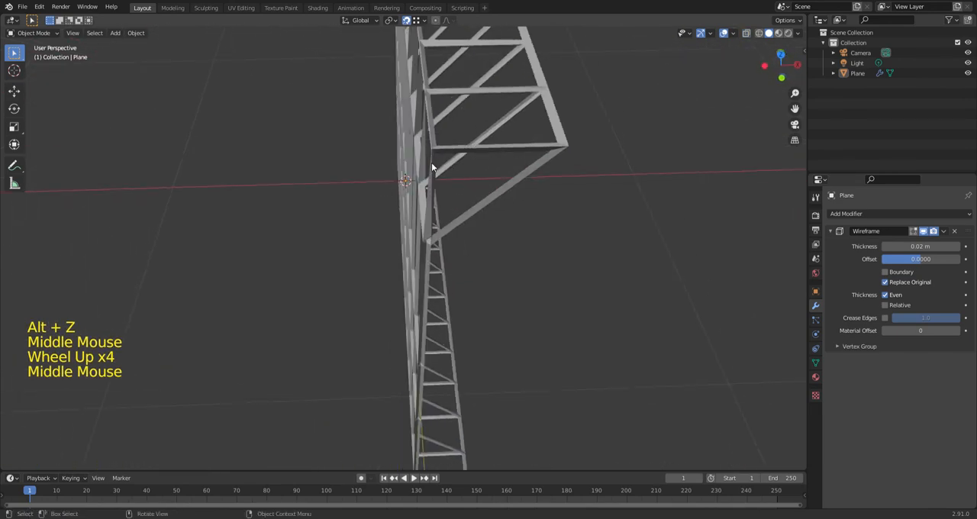
click(431, 228)
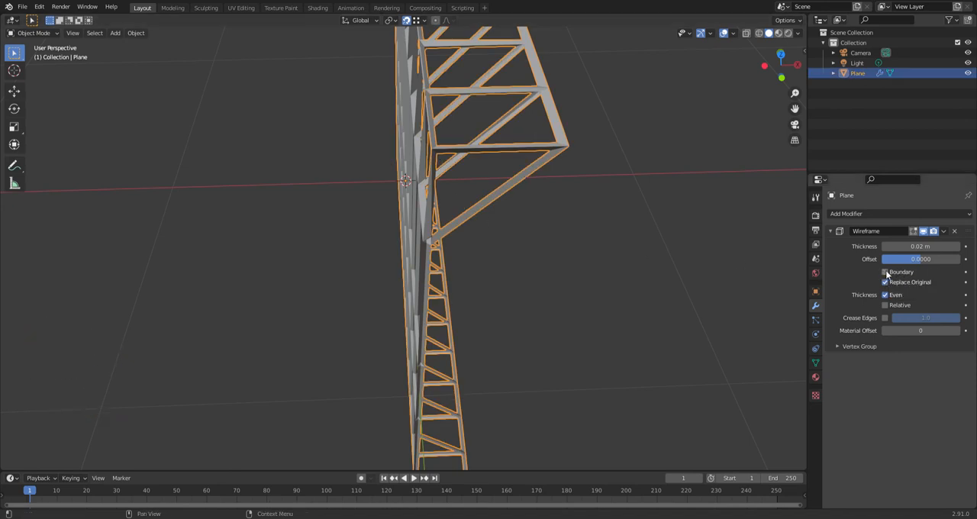
Enable Boundary on the Wireframe modifier and check the framed outer edges from the front
click(885, 272)
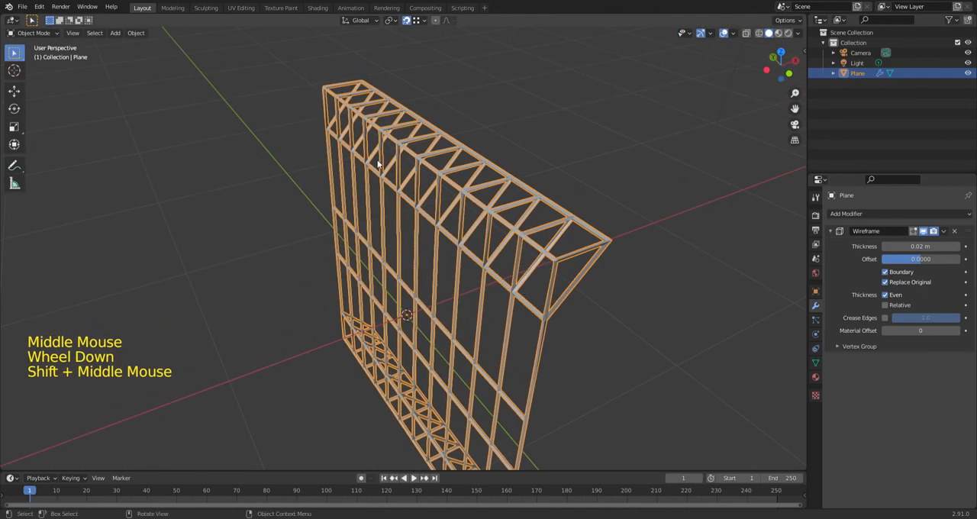
drag(379, 165, 476, 256)
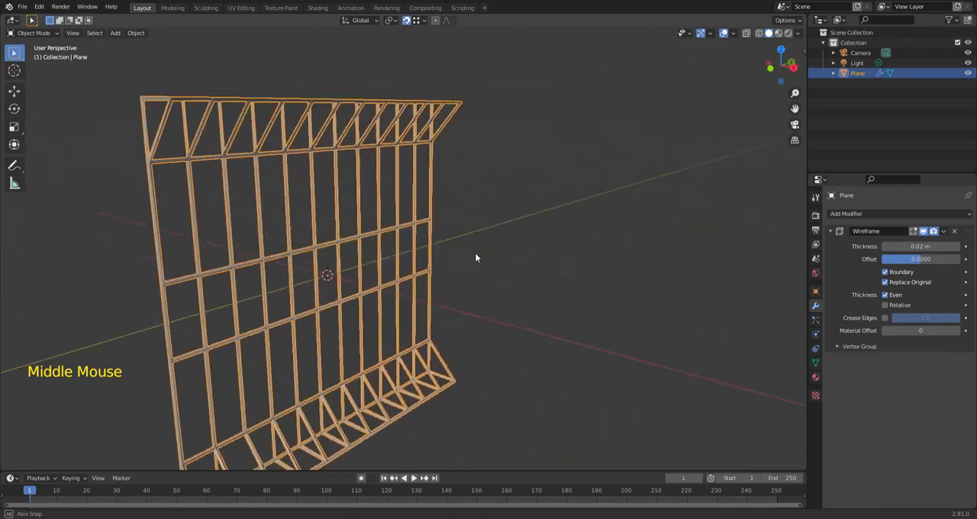
scroll(up, 3)
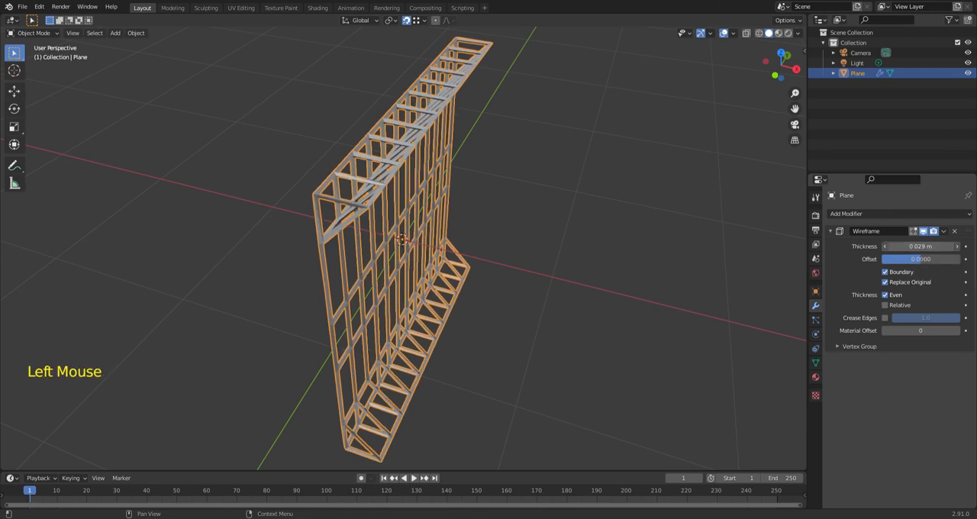
Set the Wireframe modifier Thickness to 0.02 m and zoom to view the finished slim panel
drag(931, 246, 900, 246)
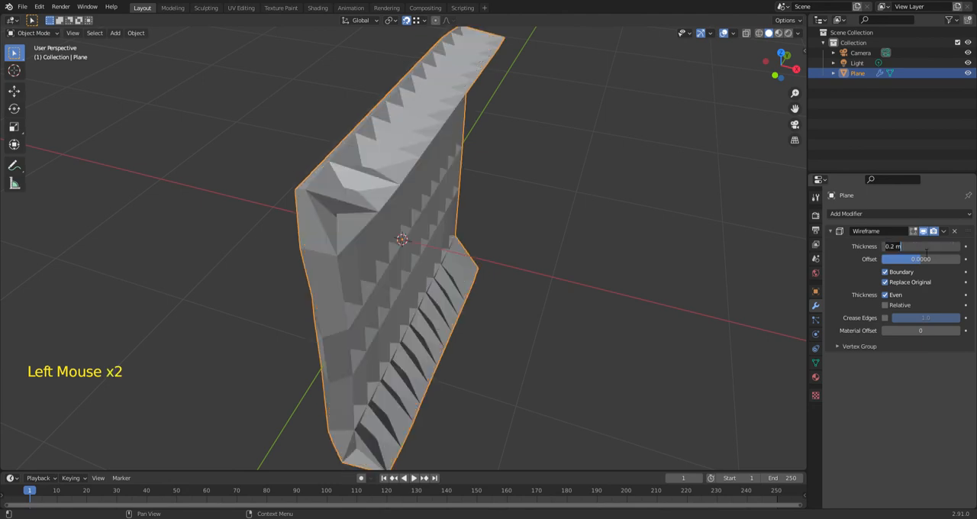
text(0.02)
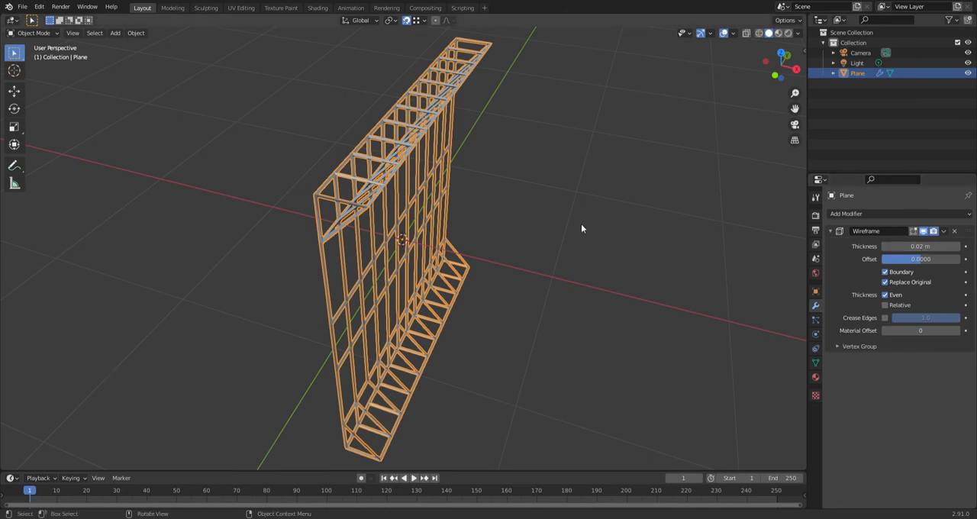
scroll(down, 3)
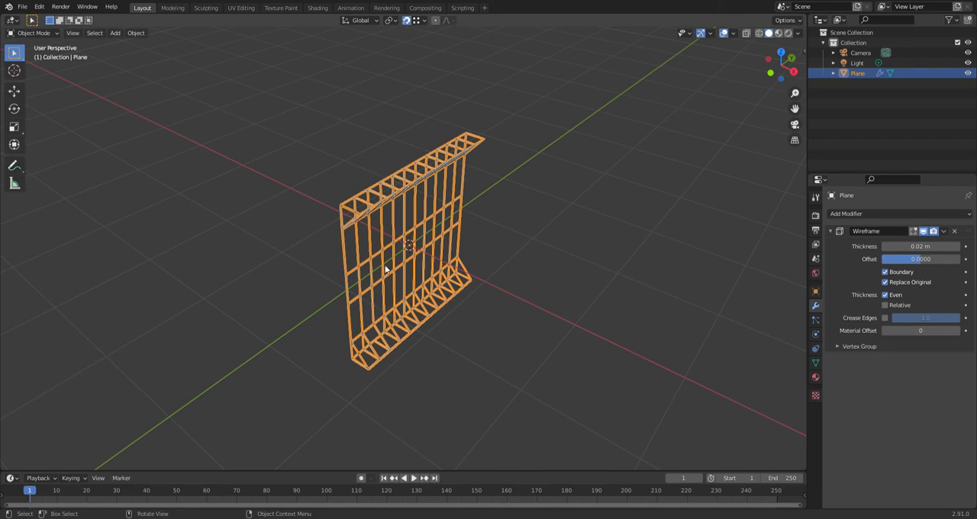
scroll(up, 3)
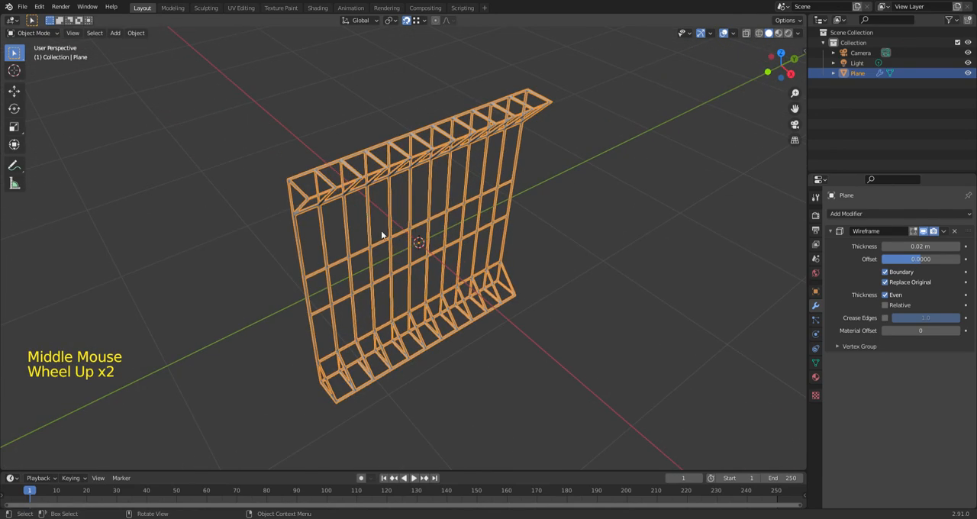